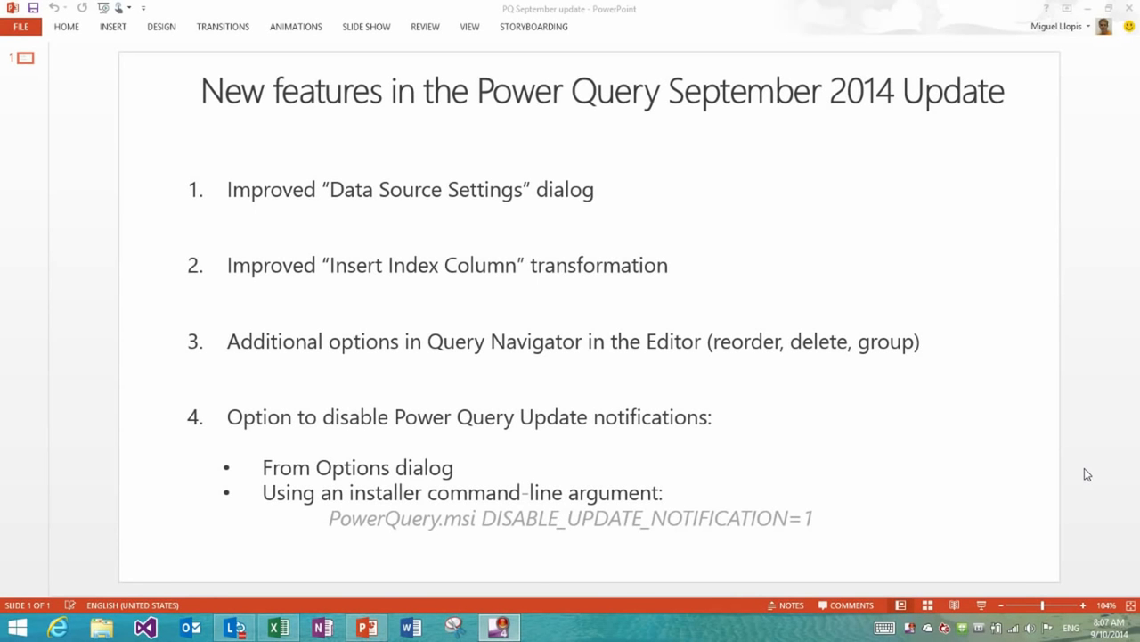
{"action": "mouse_move", "coordinate": [1077, 467]}
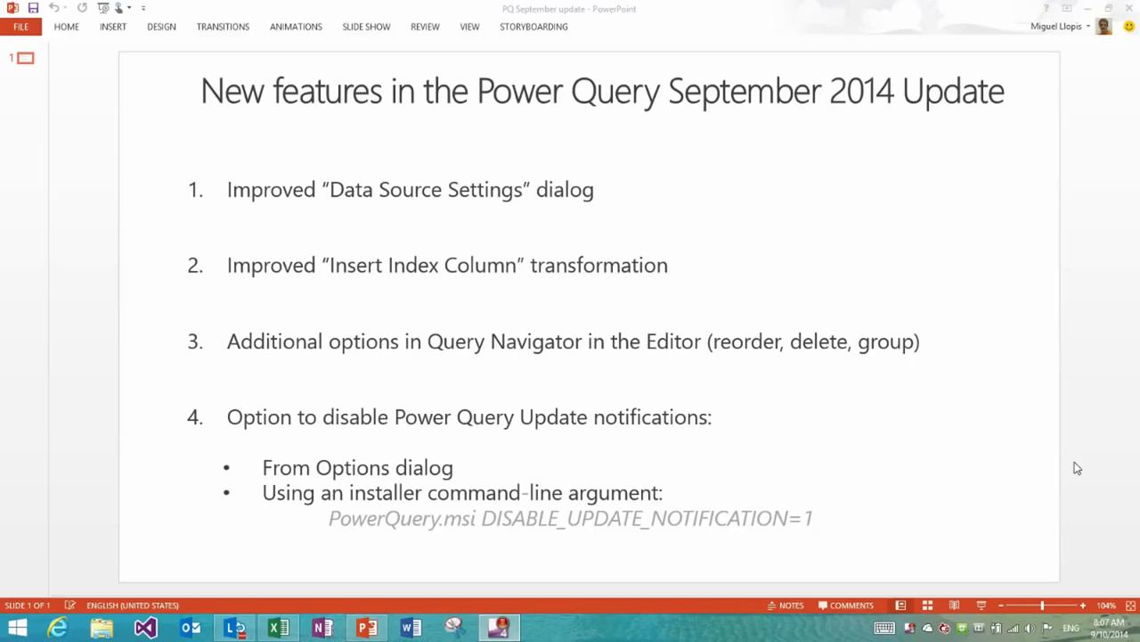
{"action": "mouse_move", "coordinate": [765, 510]}
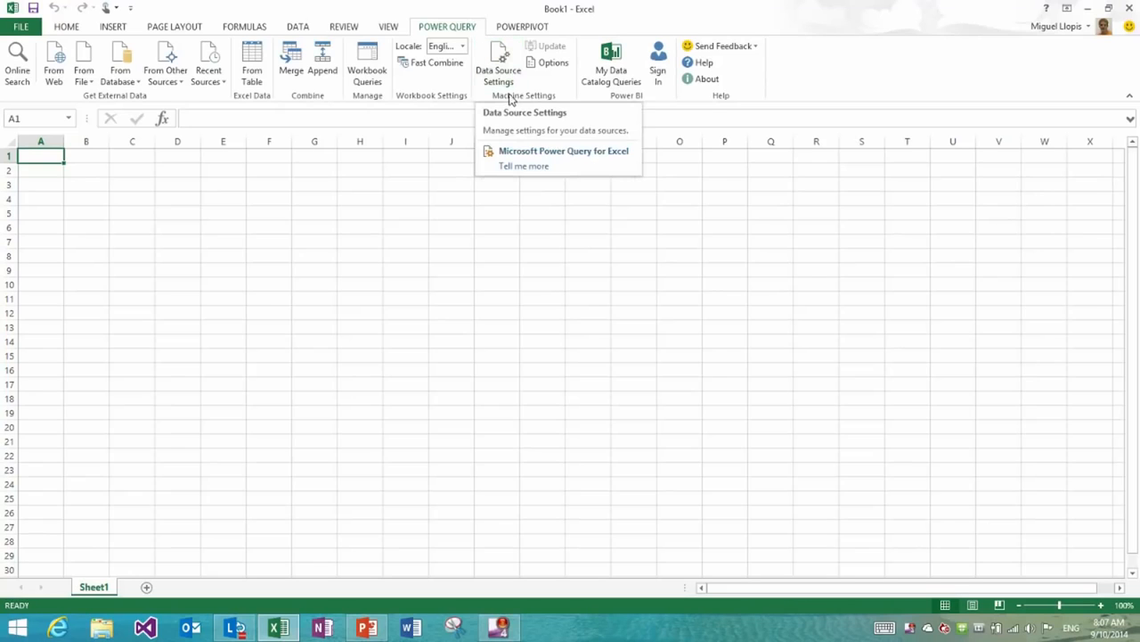
Bring up Data Source Settings and filter the sources by searching 'monteg'.
{"action": "left_click", "coordinate": [499, 62]}
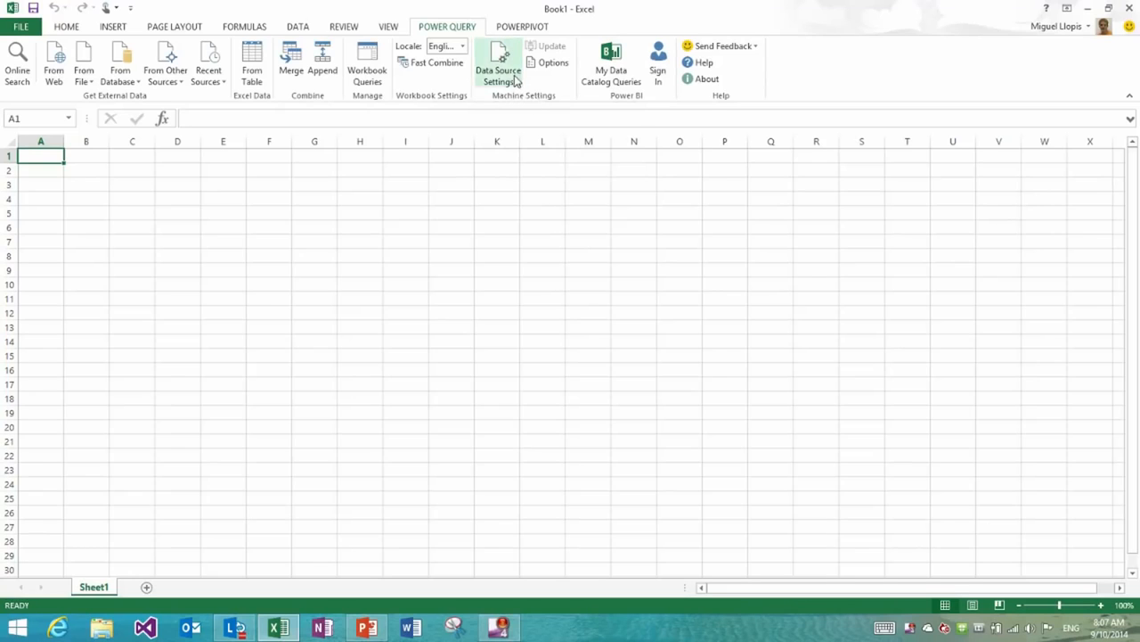
{"action": "left_click", "coordinate": [499, 68]}
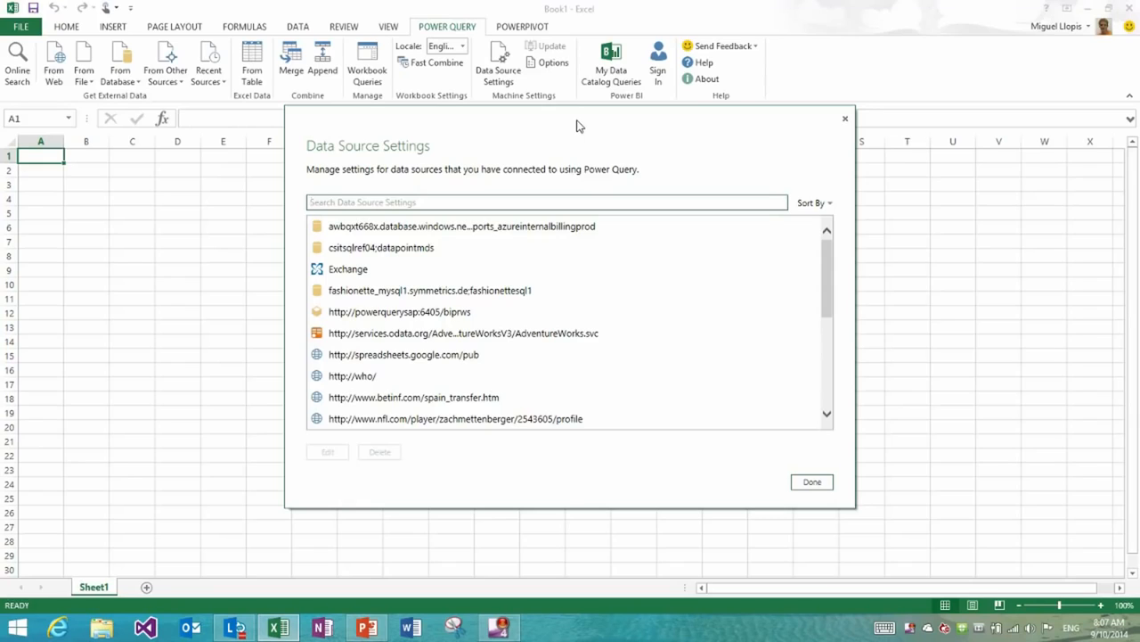
{"action": "type", "text": "monteg"}
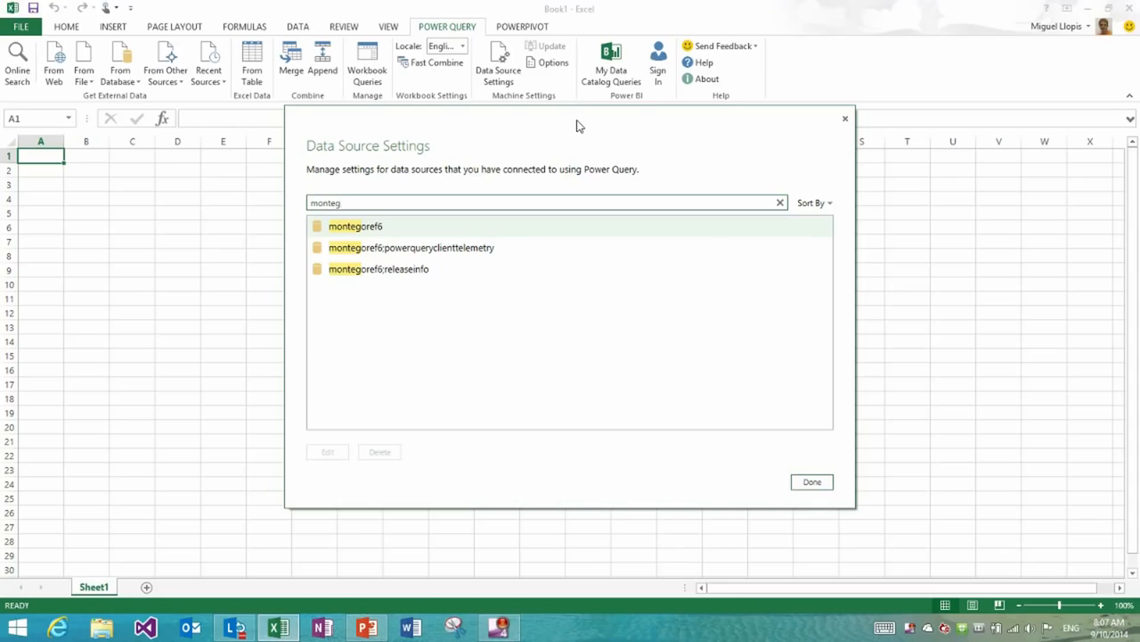
Reopen Data Source Settings unfiltered and sort the source list by Kind.
{"action": "left_click", "coordinate": [813, 481]}
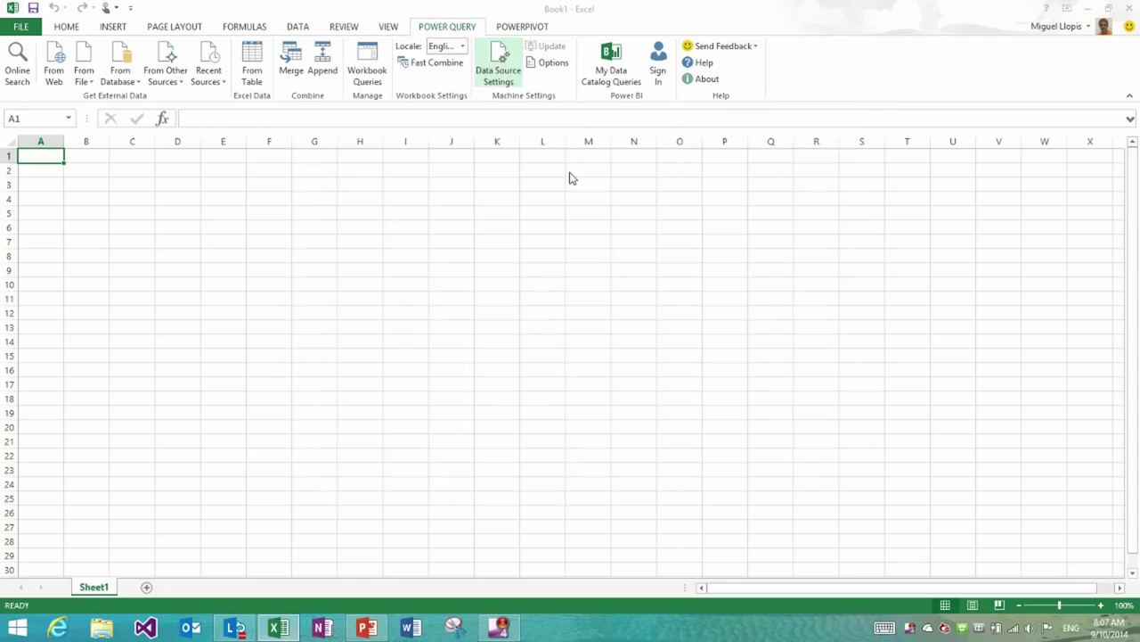
{"action": "left_click", "coordinate": [499, 64]}
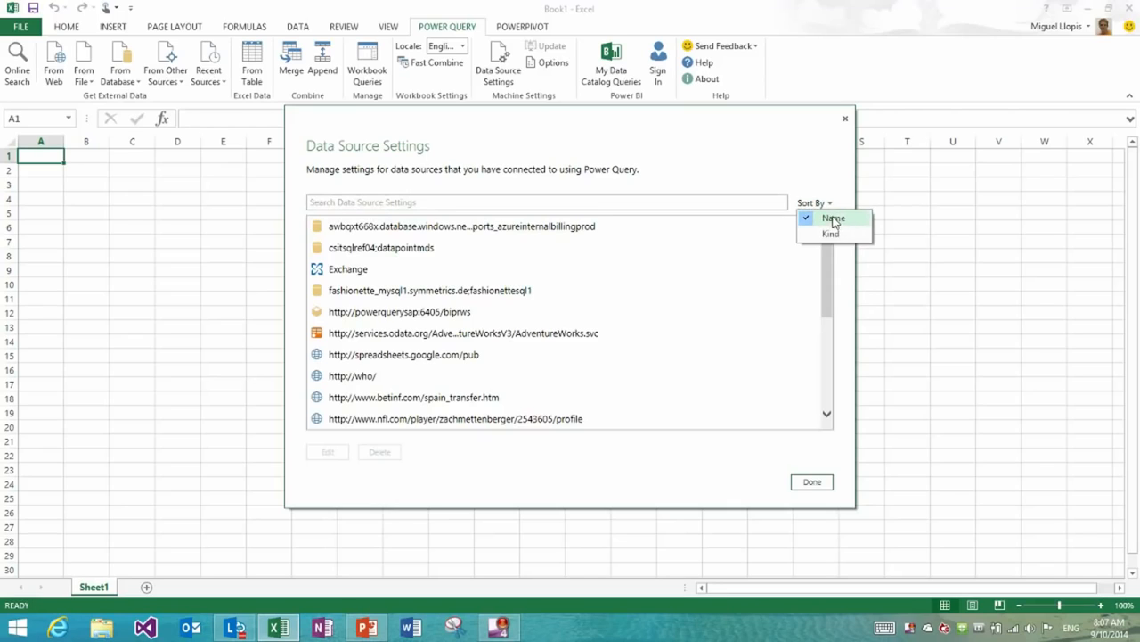
{"action": "mouse_move", "coordinate": [848, 231]}
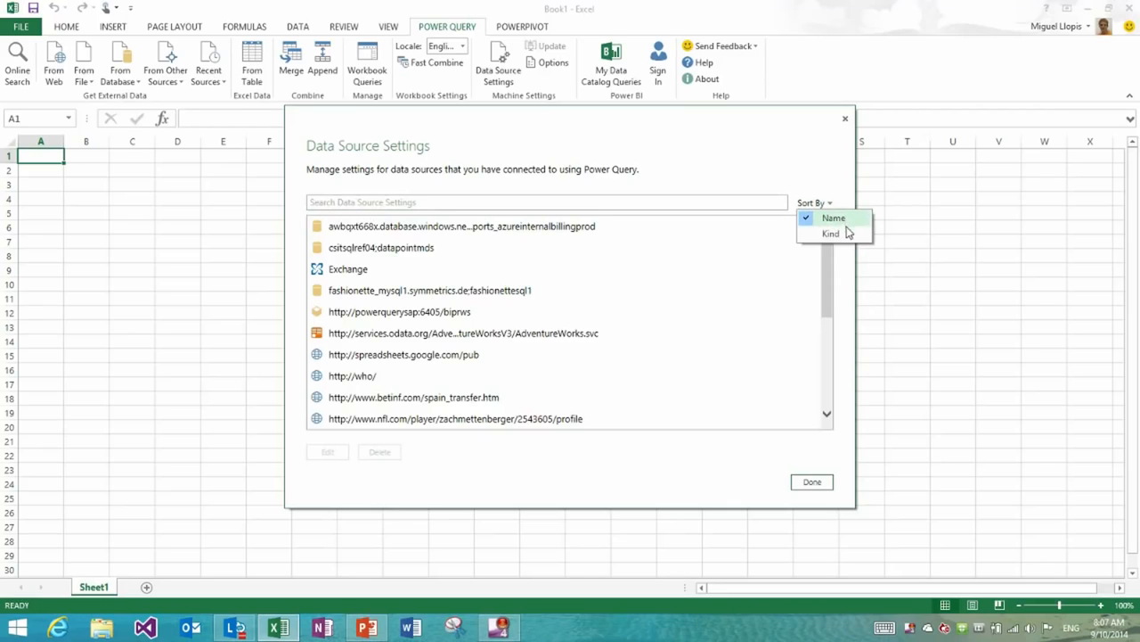
{"action": "left_click", "coordinate": [830, 231]}
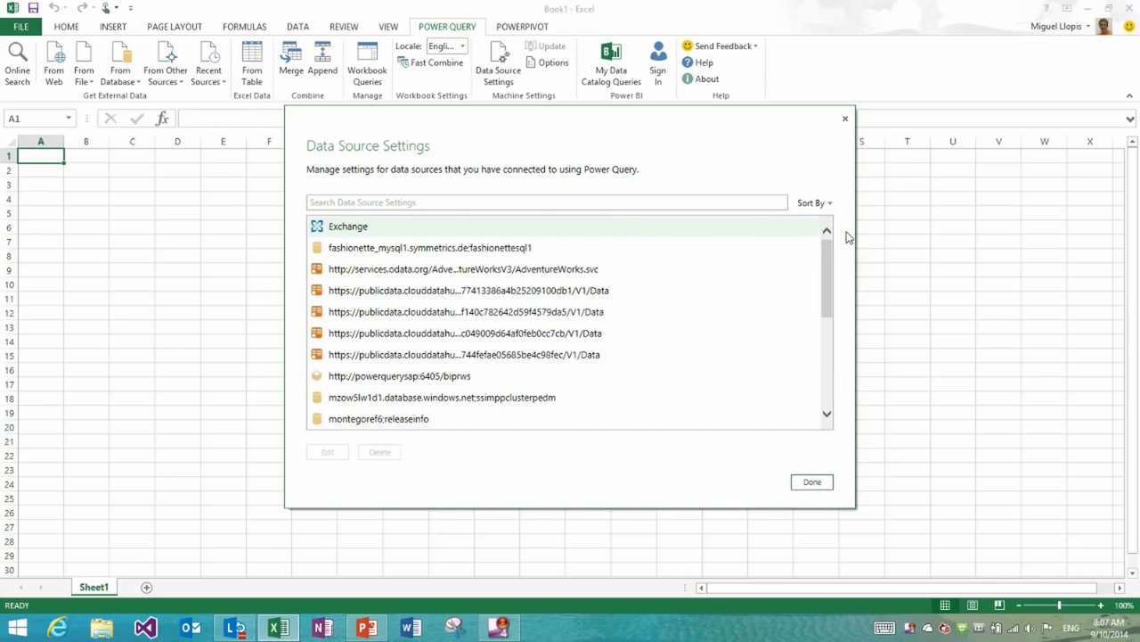
{"action": "mouse_move", "coordinate": [318, 232]}
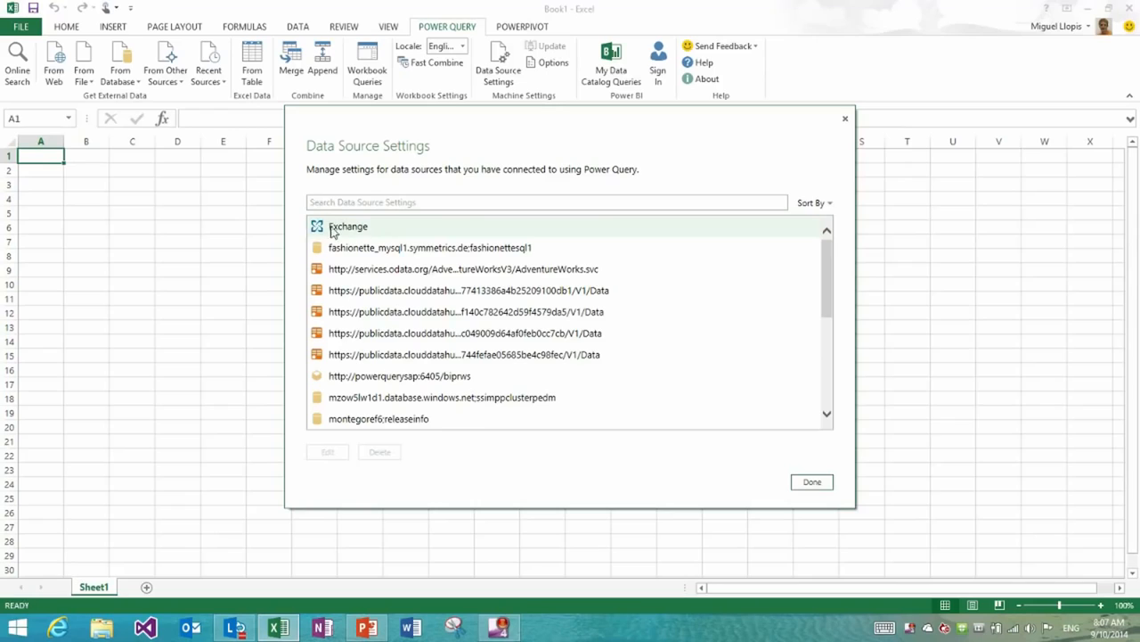
{"action": "mouse_move", "coordinate": [330, 232]}
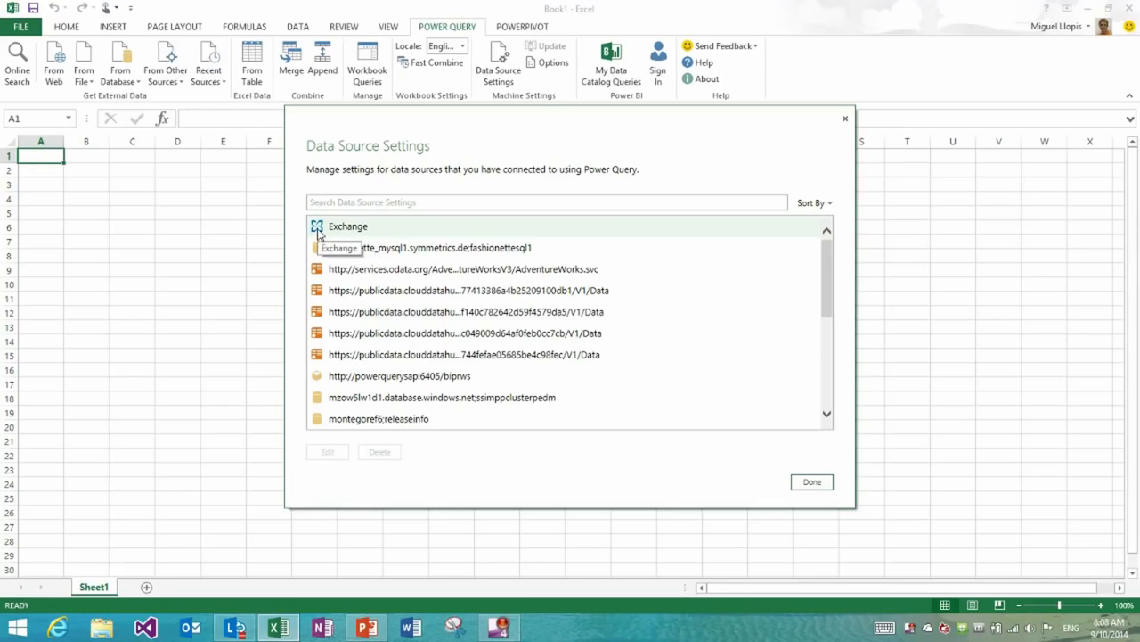
{"action": "mouse_move", "coordinate": [317, 253]}
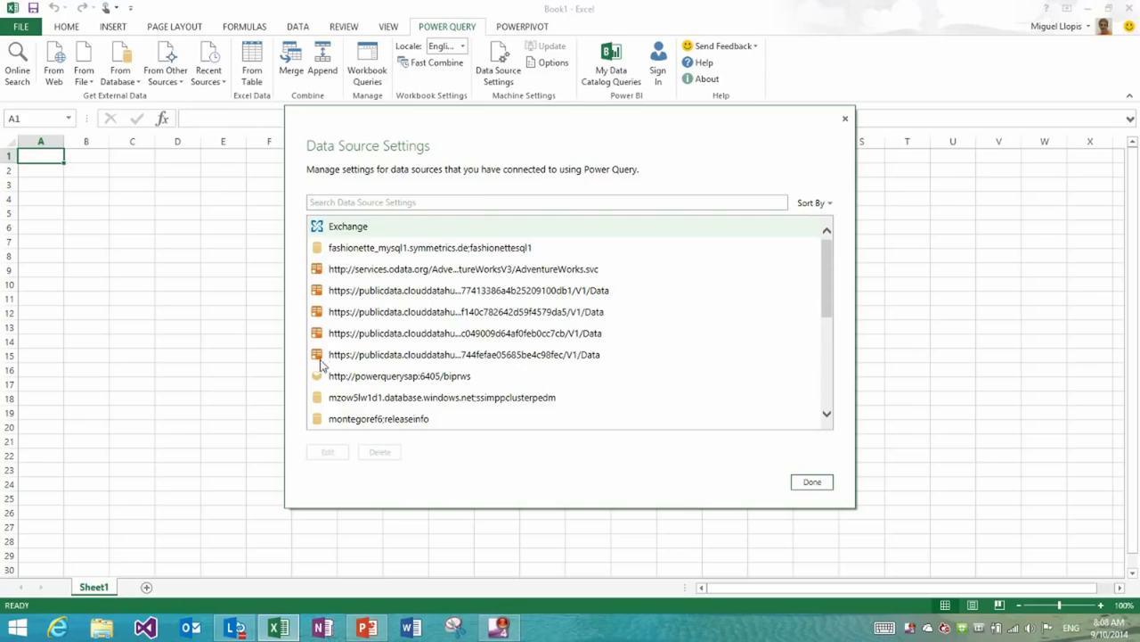
{"action": "mouse_move", "coordinate": [321, 399]}
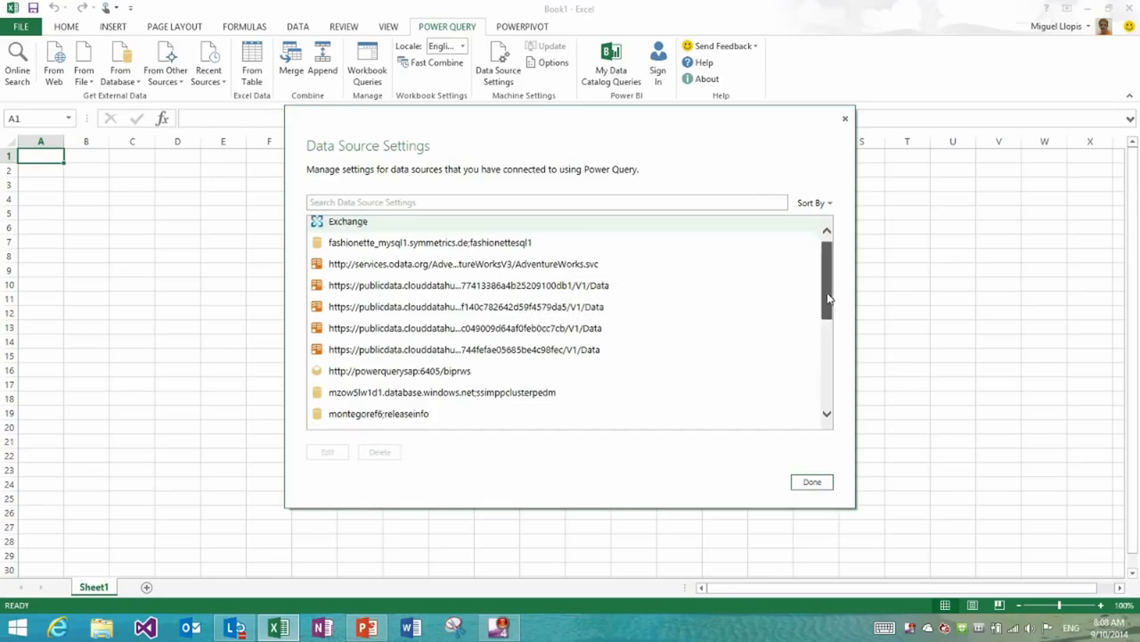
{"action": "scroll", "scroll_direction": "down", "scroll_amount": 3}
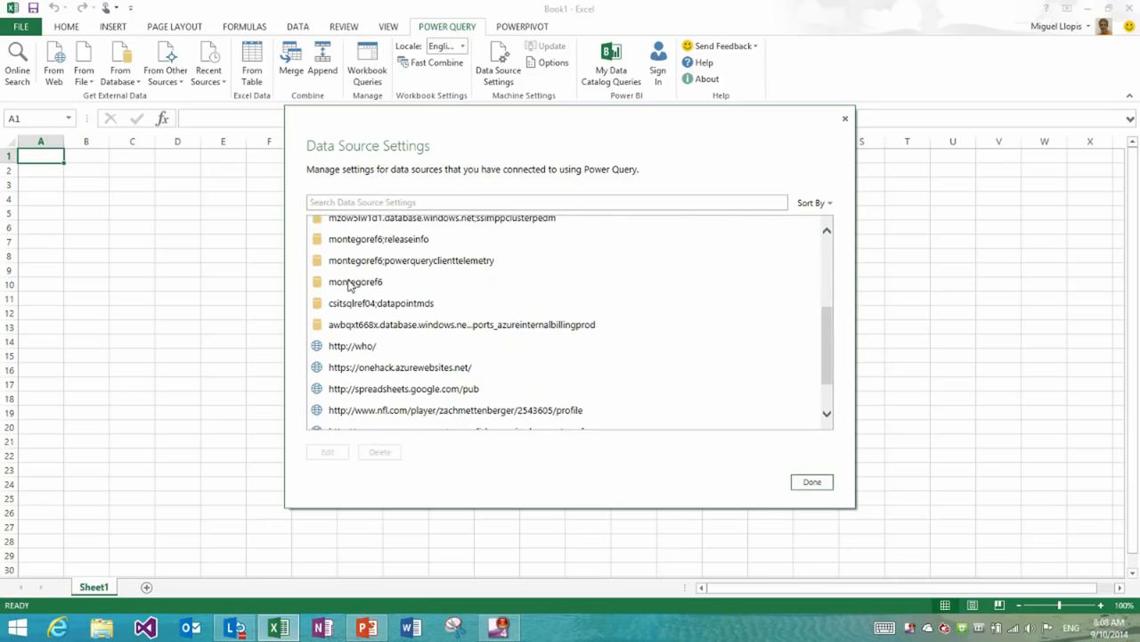
Select montegoref6 and show its Edit, Delete and Copy path options.
{"action": "left_click", "coordinate": [356, 282]}
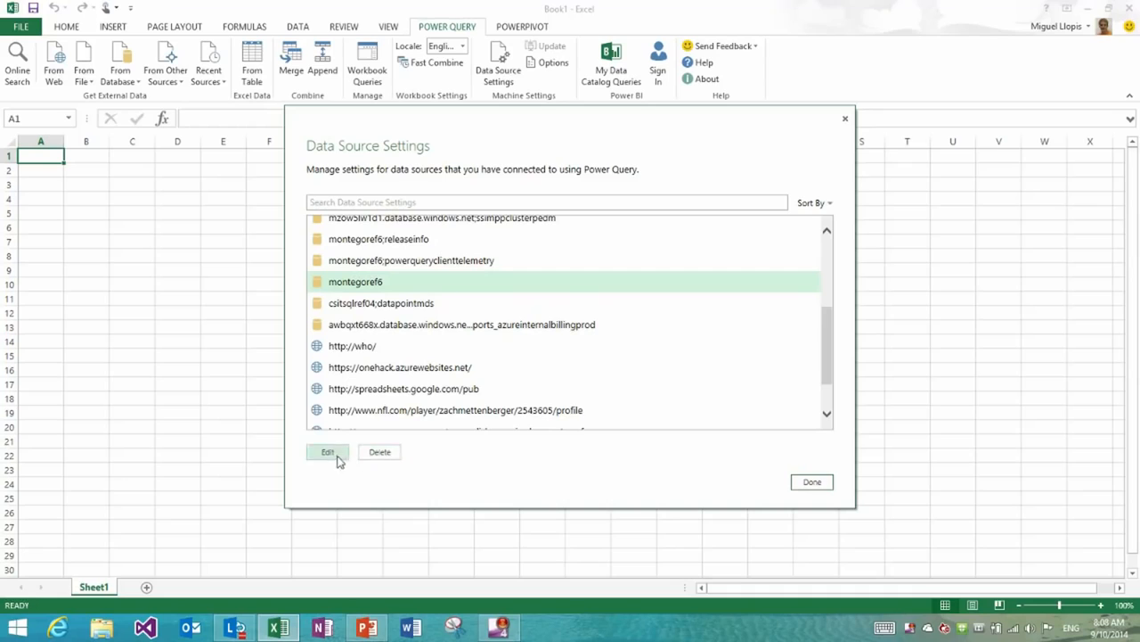
{"action": "mouse_move", "coordinate": [378, 453]}
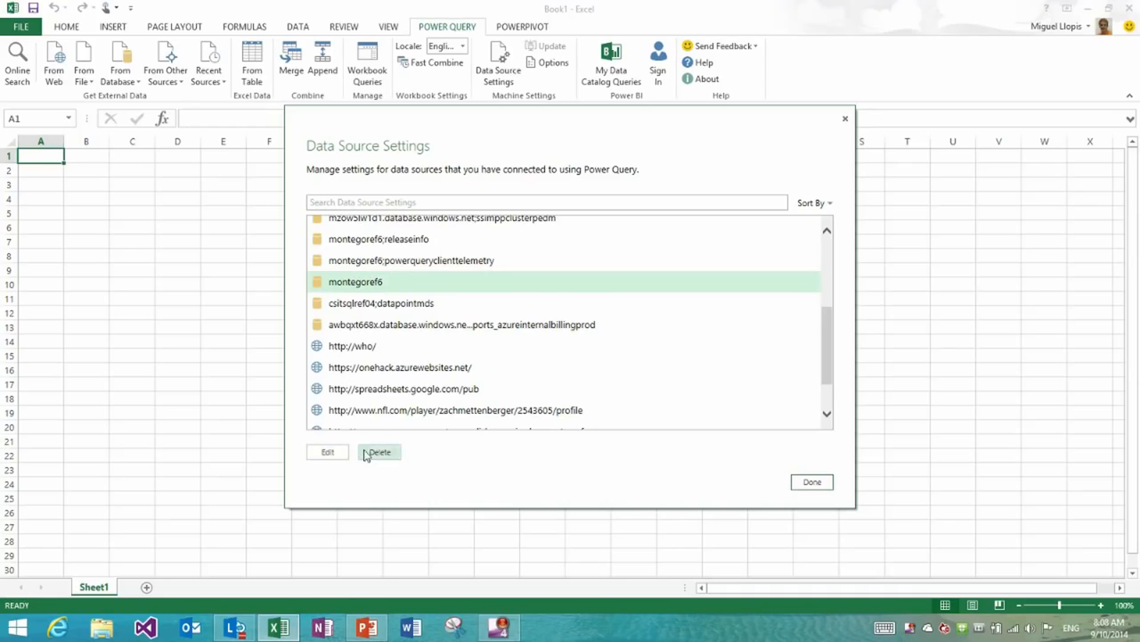
{"action": "right_click", "coordinate": [356, 282]}
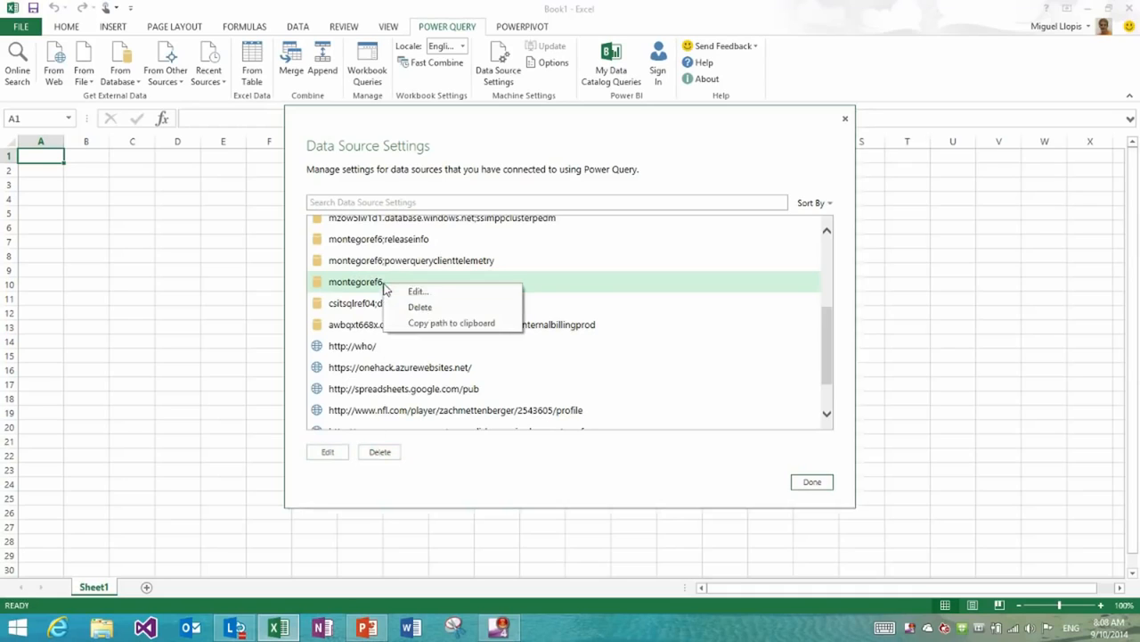
{"action": "mouse_move", "coordinate": [451, 322]}
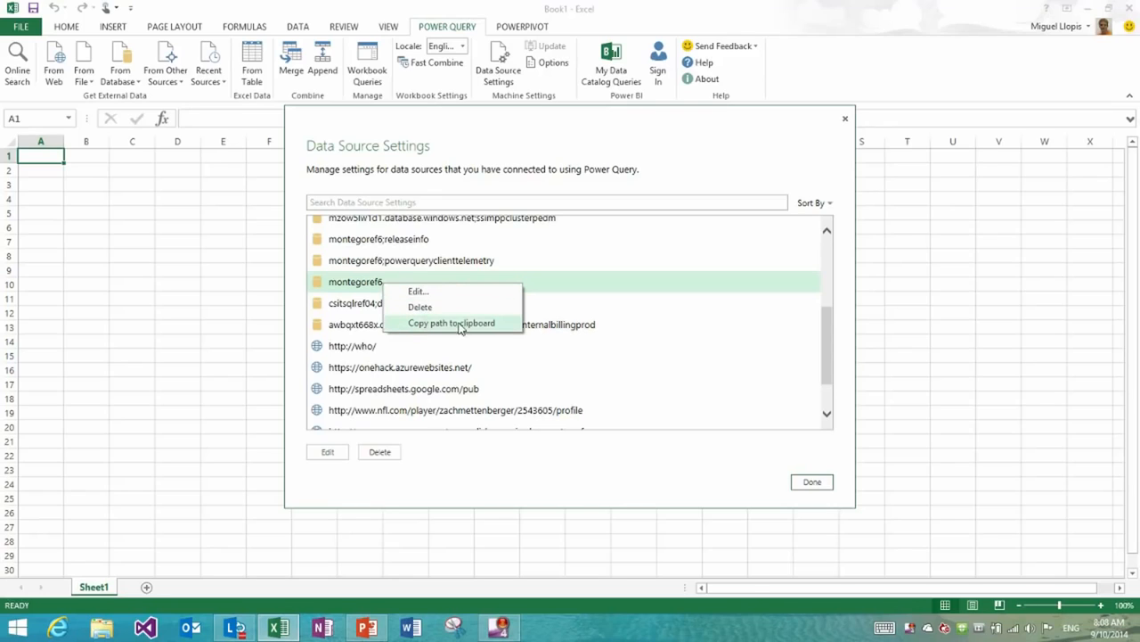
{"action": "mouse_move", "coordinate": [477, 328]}
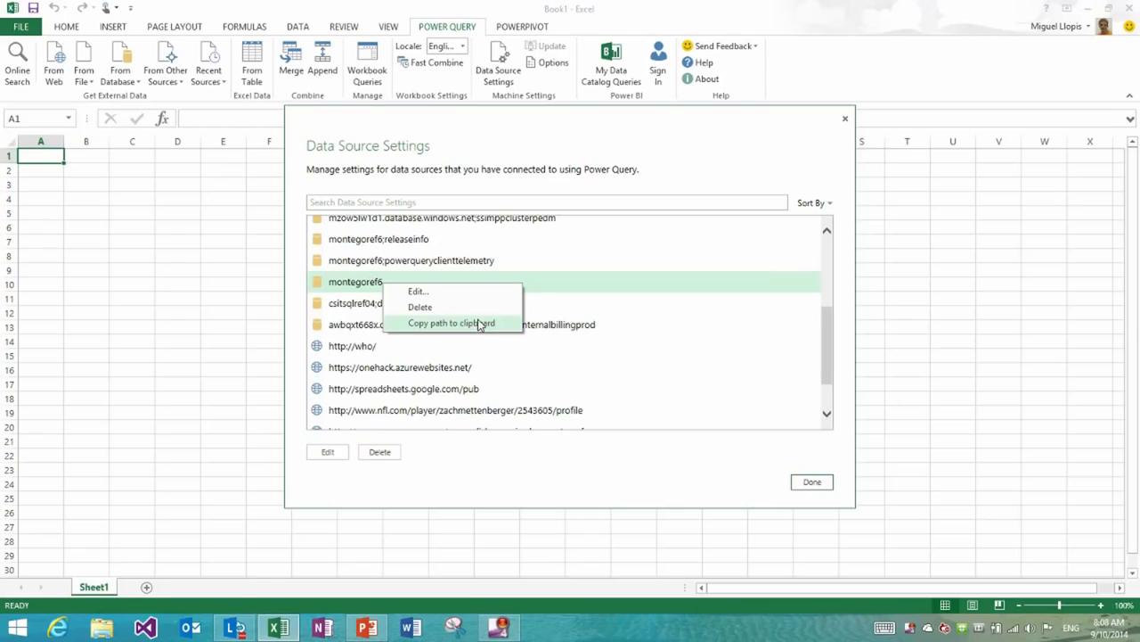
{"action": "mouse_move", "coordinate": [436, 296]}
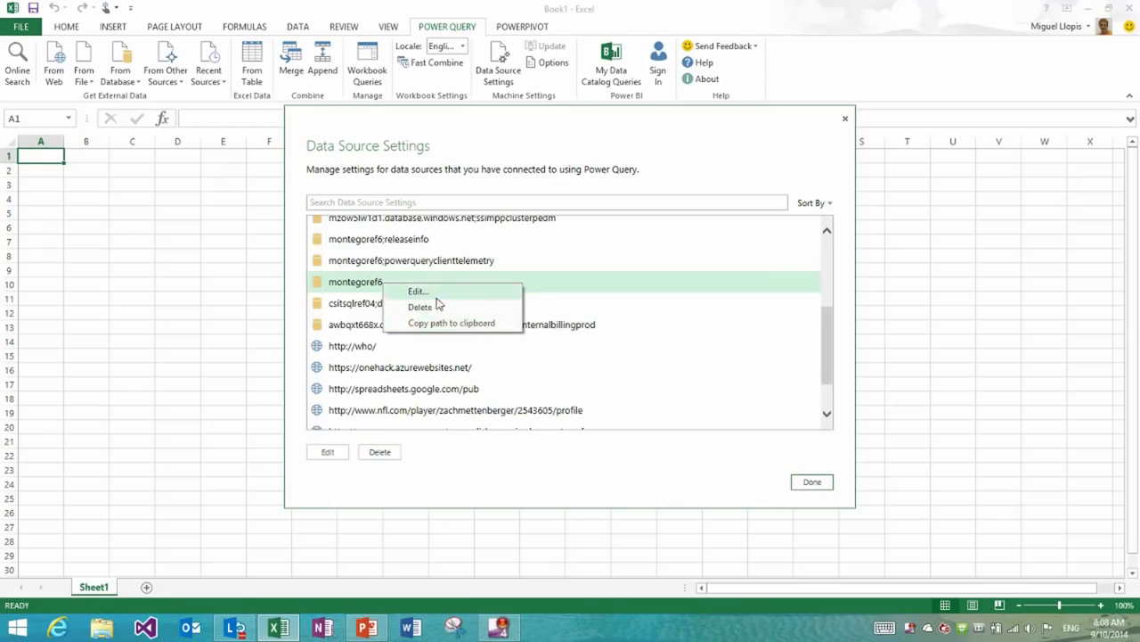
Edit the montegoref6 source and toggle Encrypt connections off and back on.
{"action": "left_click", "coordinate": [417, 293]}
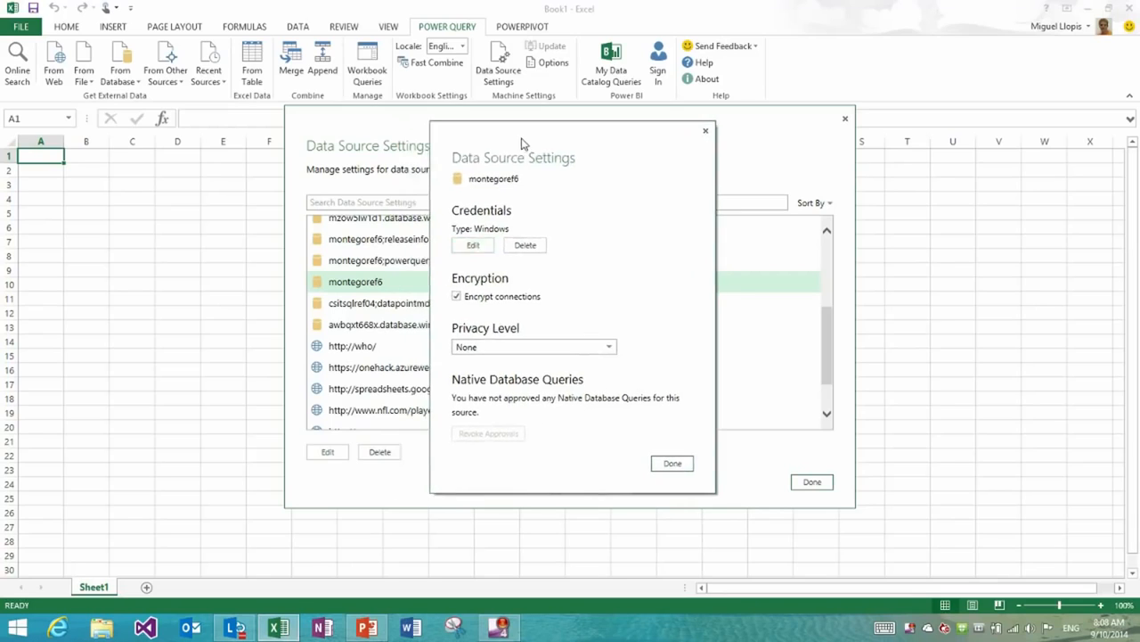
{"action": "mouse_move", "coordinate": [474, 217]}
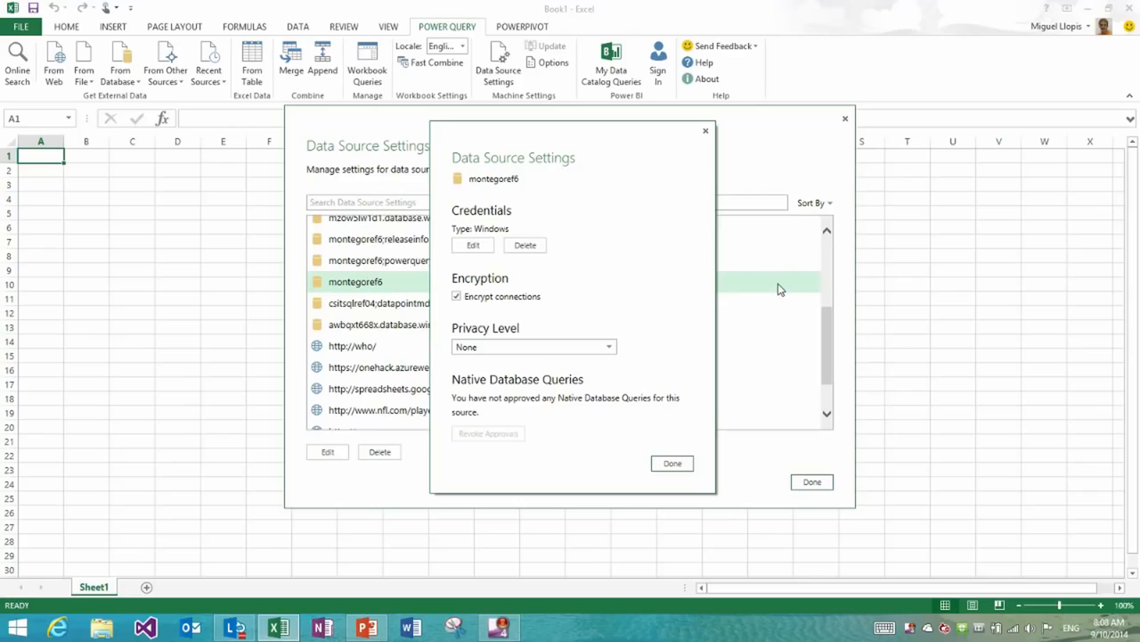
{"action": "mouse_move", "coordinate": [687, 271]}
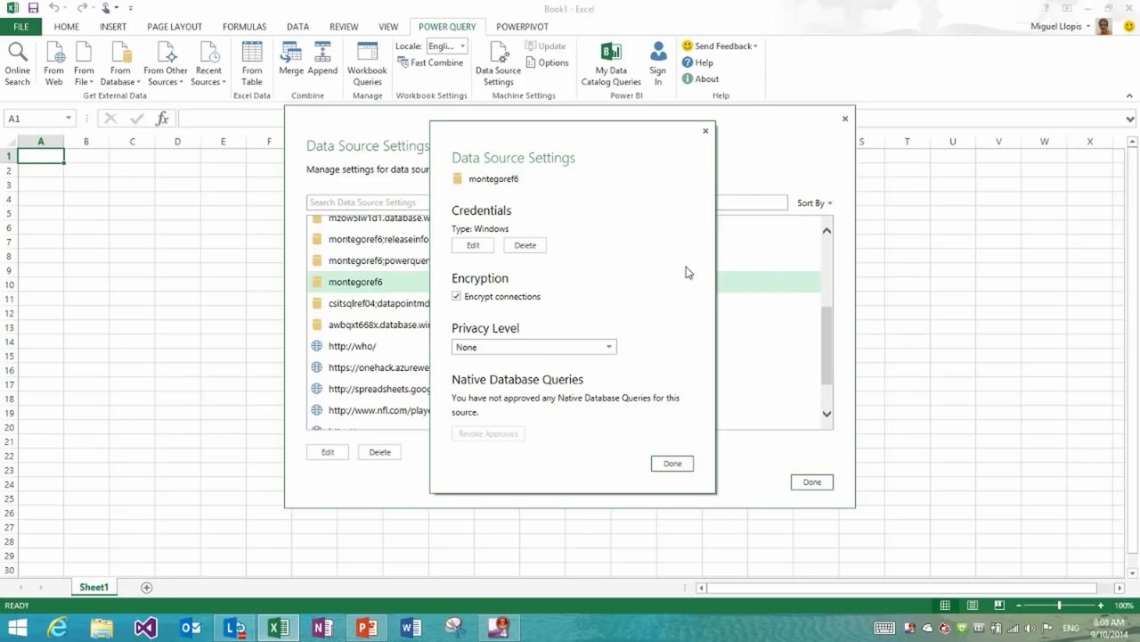
{"action": "mouse_move", "coordinate": [506, 211]}
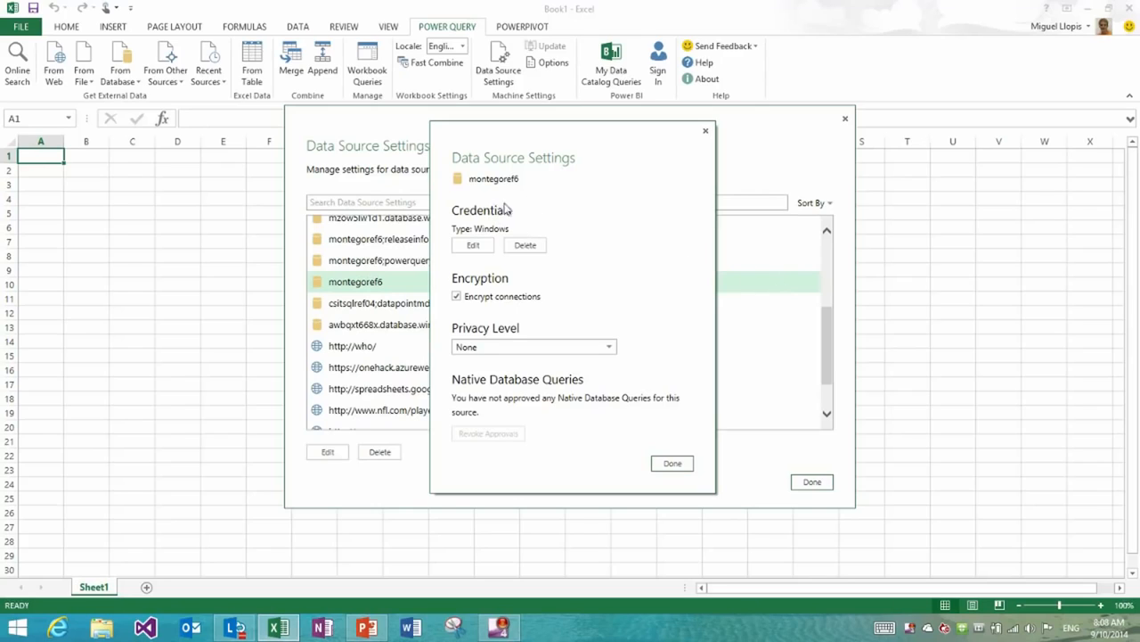
{"action": "mouse_move", "coordinate": [474, 246]}
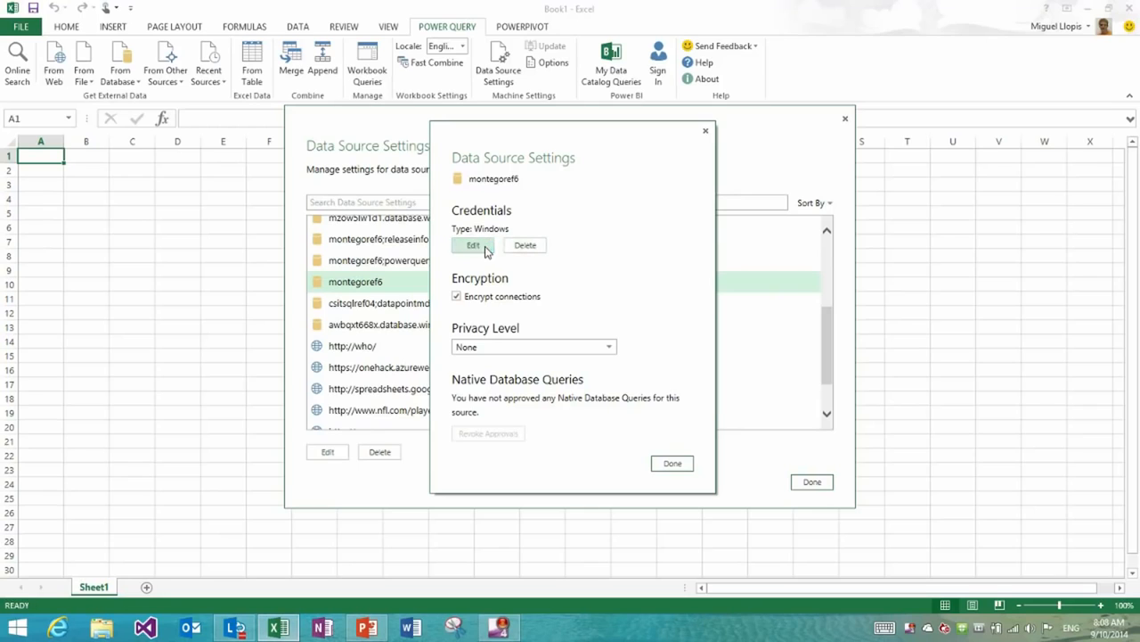
{"action": "mouse_move", "coordinate": [520, 246]}
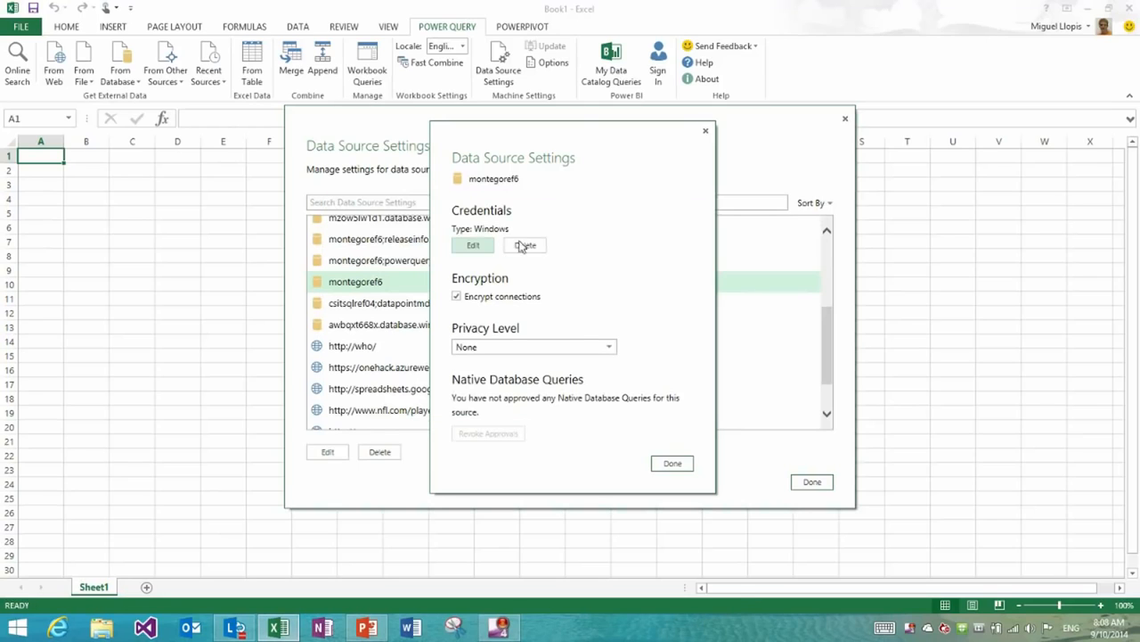
{"action": "left_click", "coordinate": [456, 295]}
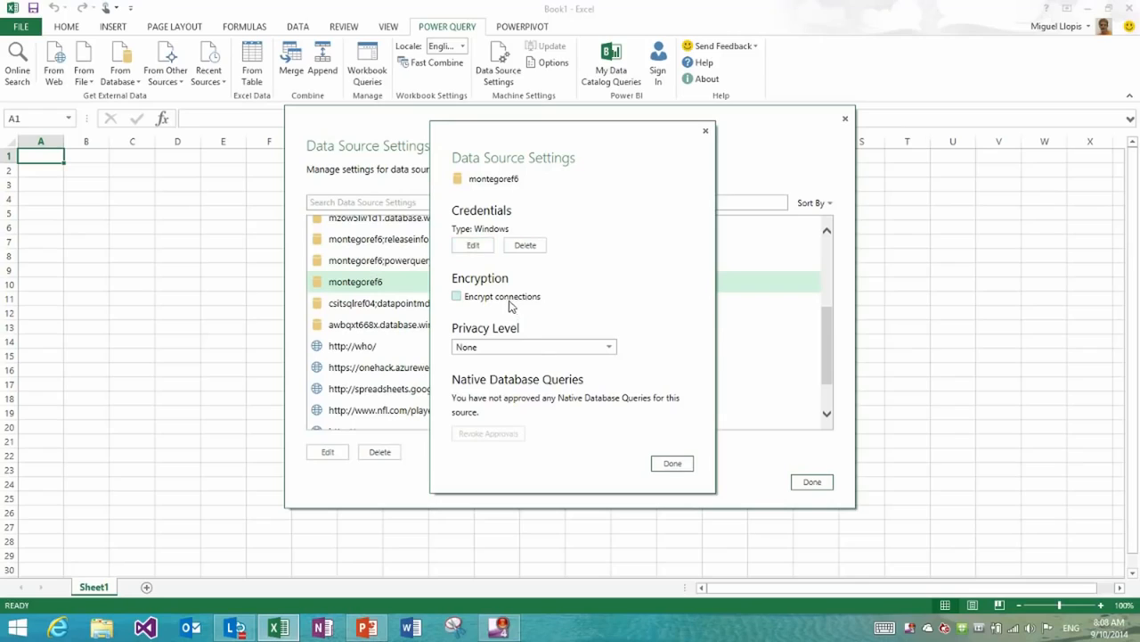
{"action": "left_click", "coordinate": [456, 295]}
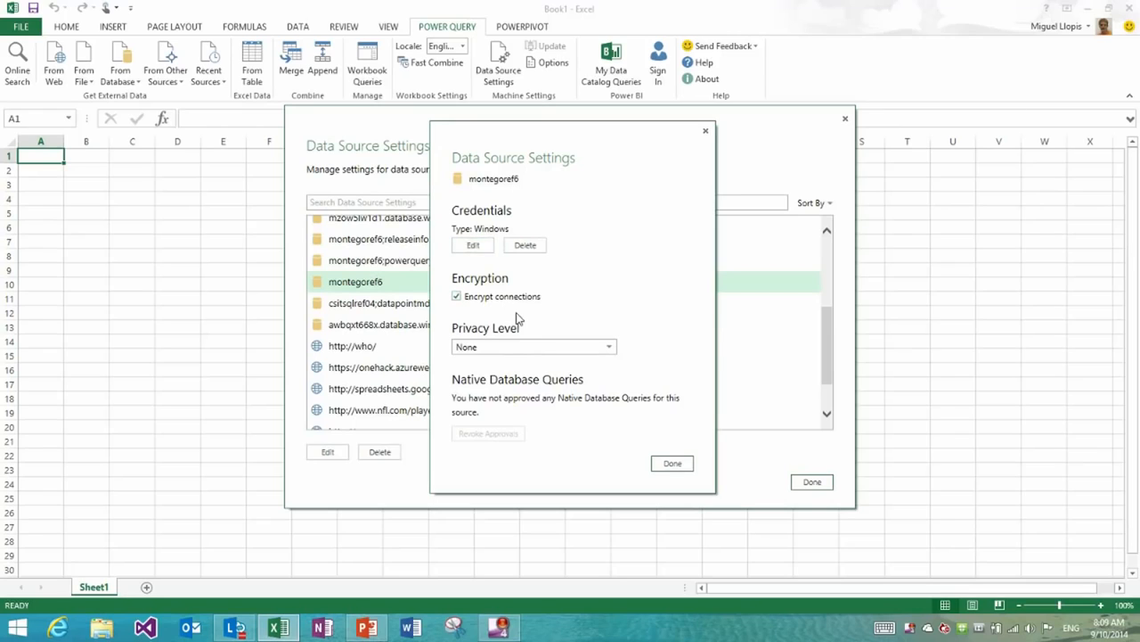
{"action": "mouse_move", "coordinate": [513, 296]}
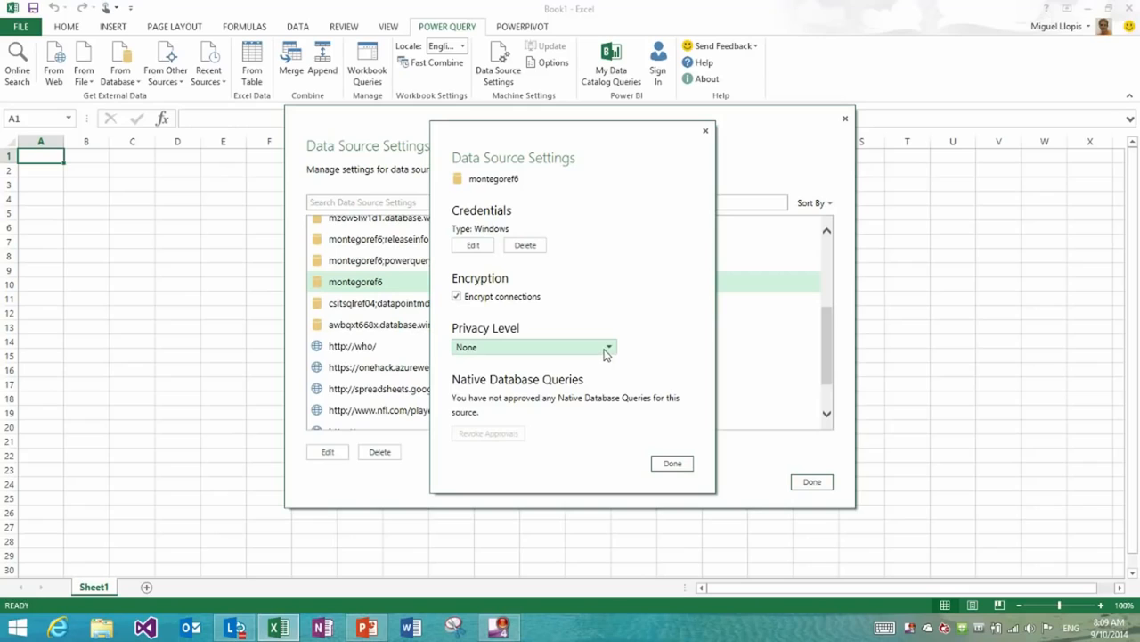
Choose Organizational from the montegoref6 Privacy Level list.
{"action": "left_click", "coordinate": [609, 346]}
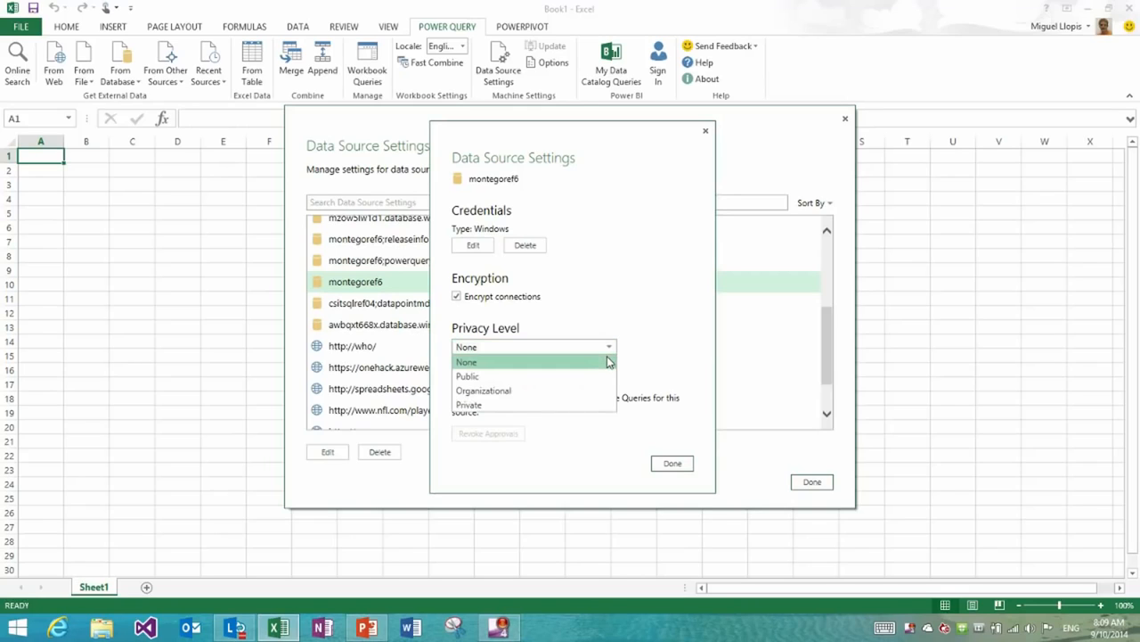
{"action": "mouse_move", "coordinate": [552, 390]}
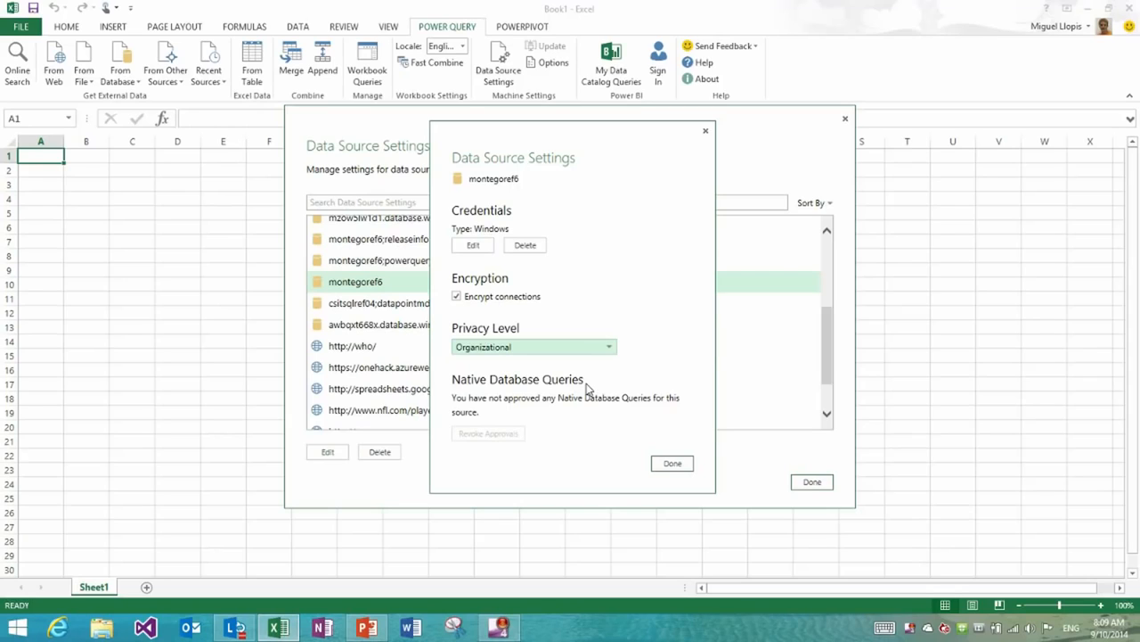
{"action": "mouse_move", "coordinate": [526, 383]}
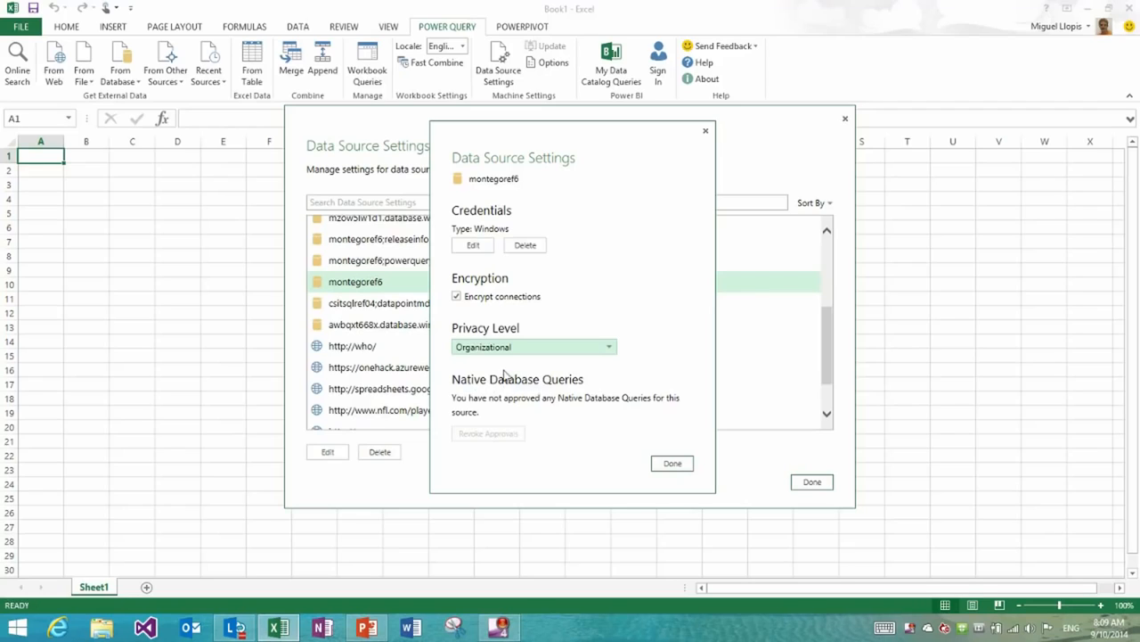
{"action": "mouse_move", "coordinate": [520, 447]}
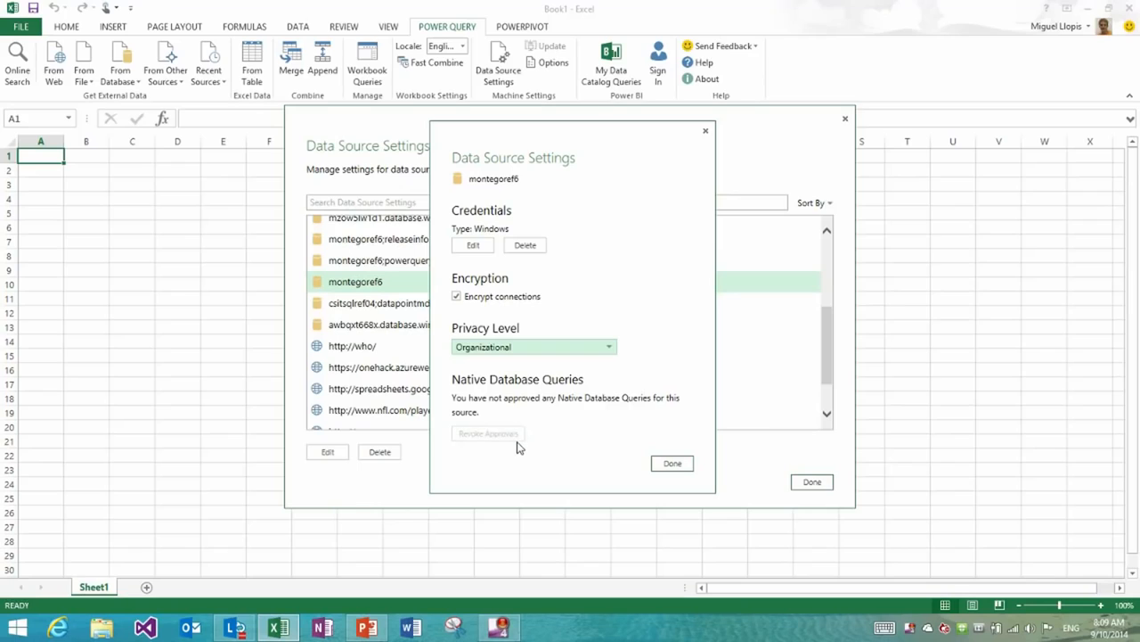
{"action": "mouse_move", "coordinate": [568, 382]}
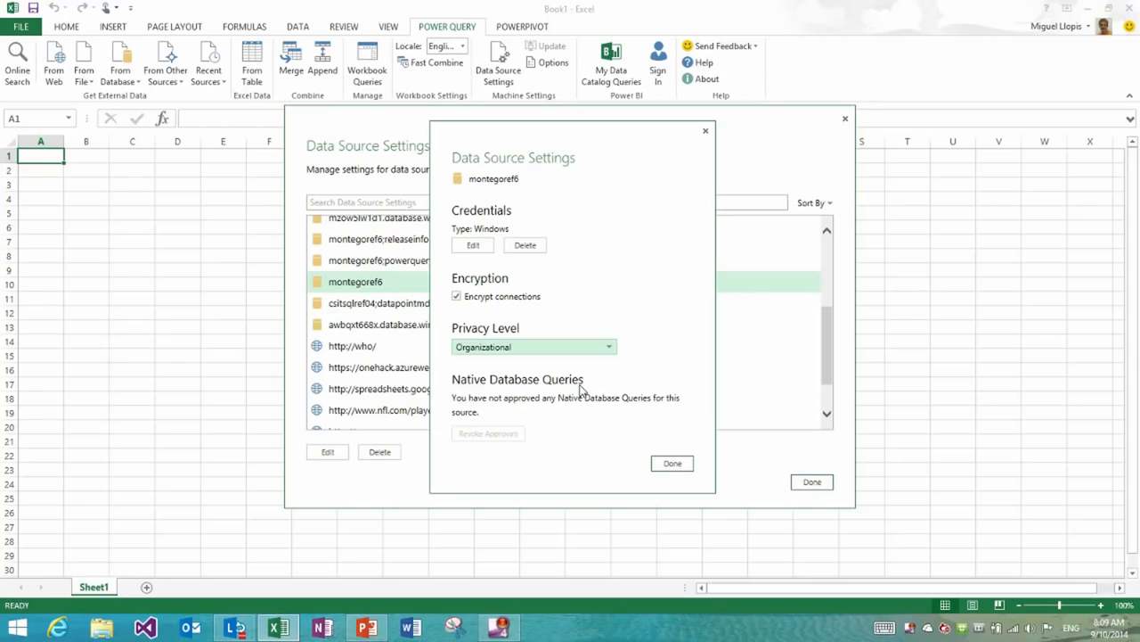
{"action": "mouse_move", "coordinate": [613, 402]}
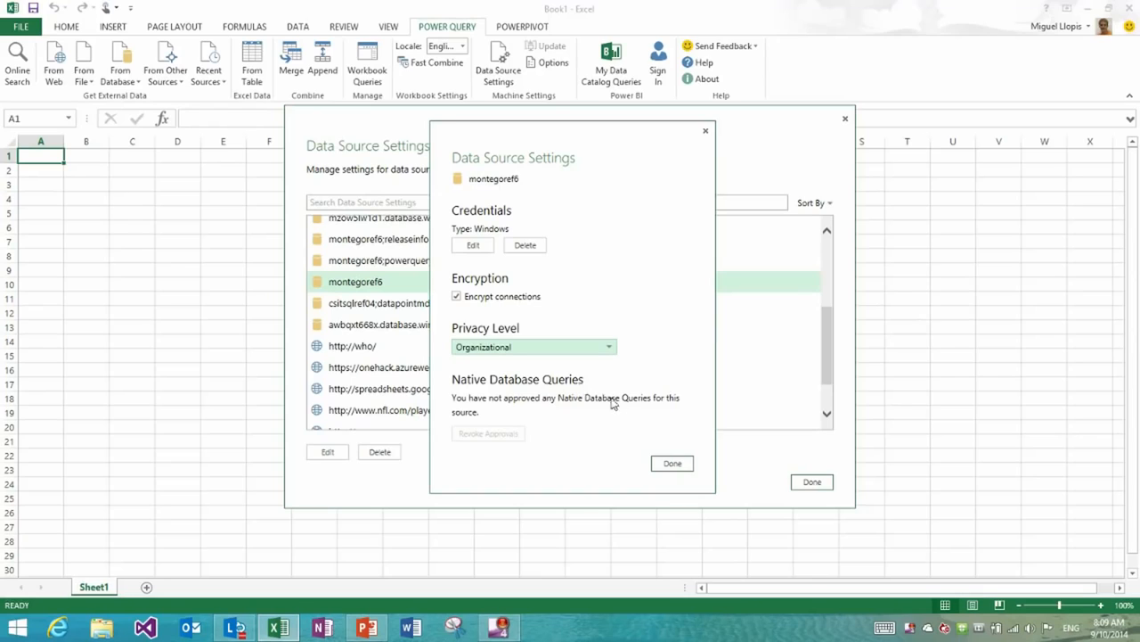
Finish the montegoref6 details and delete the four publicdata.clouddatahub sources.
{"action": "left_click", "coordinate": [674, 463]}
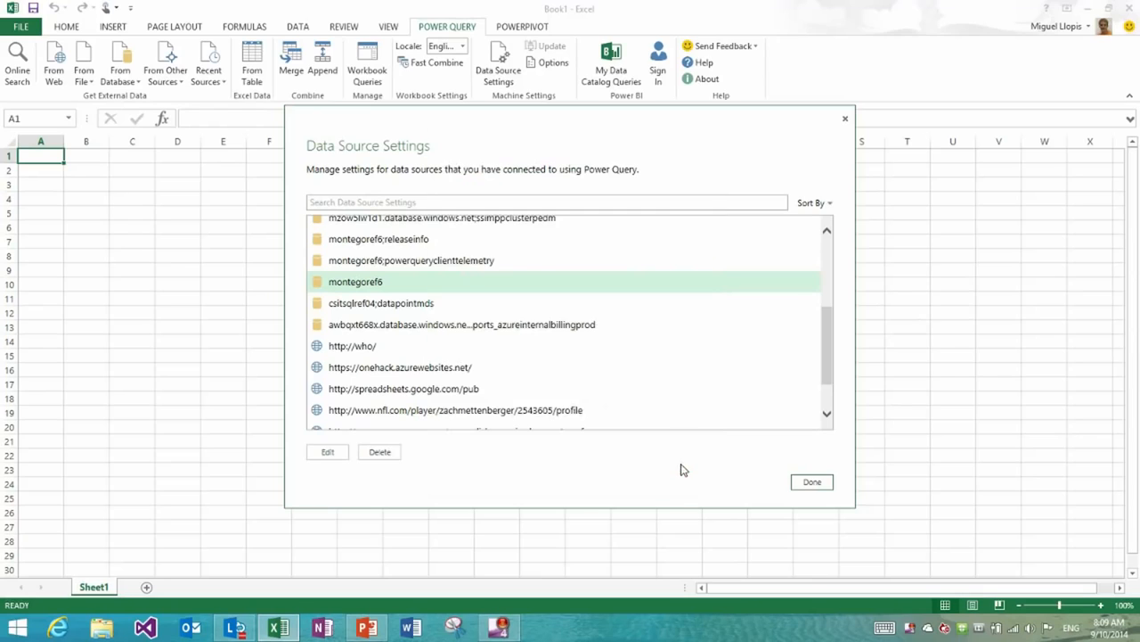
{"action": "scroll", "scroll_direction": "up", "scroll_amount": 3}
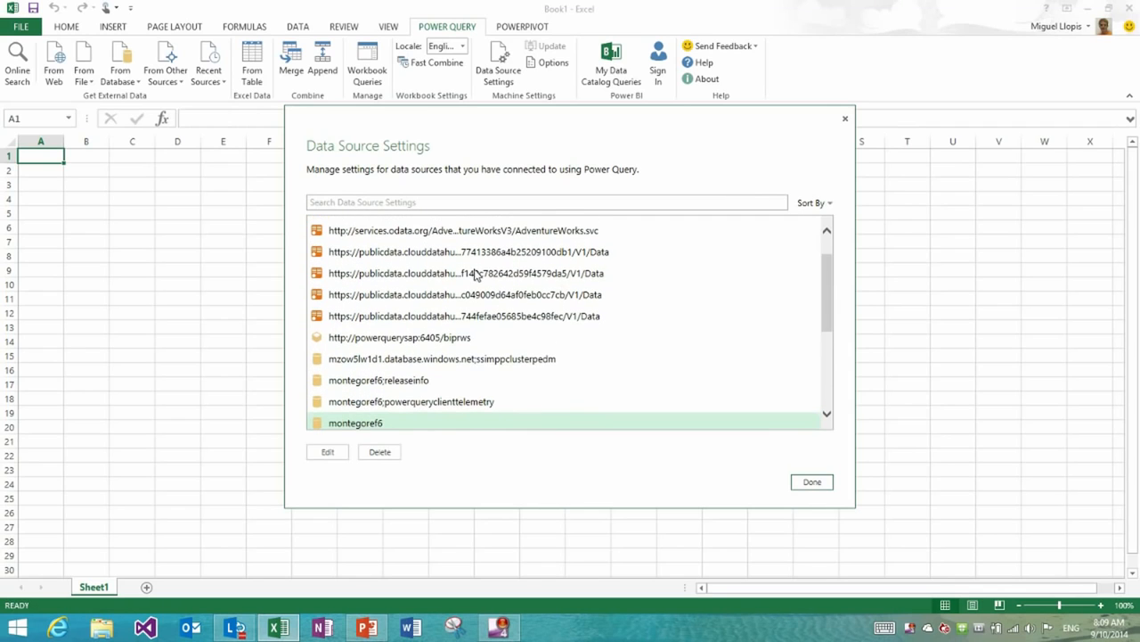
{"action": "scroll", "scroll_direction": "down", "scroll_amount": 3}
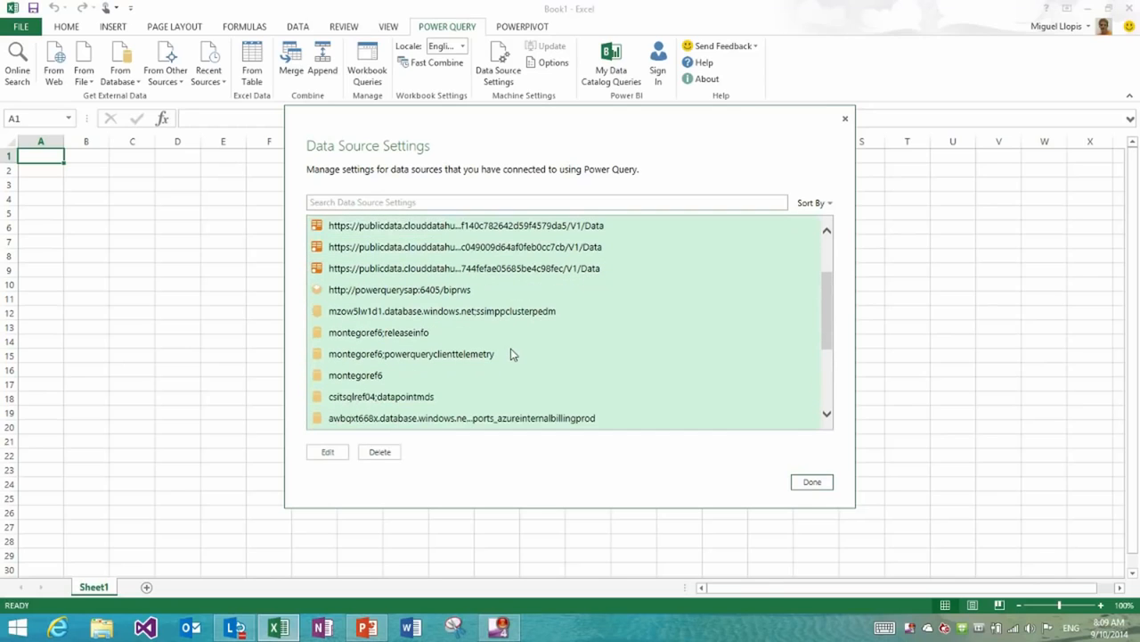
{"action": "scroll", "scroll_direction": "up", "scroll_amount": 3}
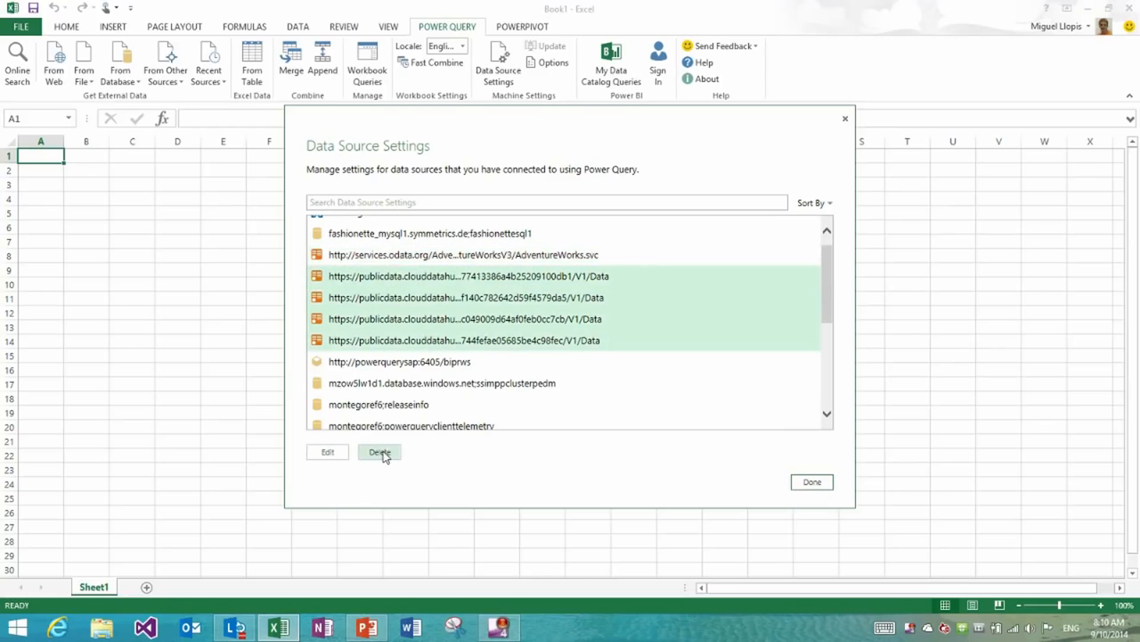
{"action": "left_click", "coordinate": [380, 453]}
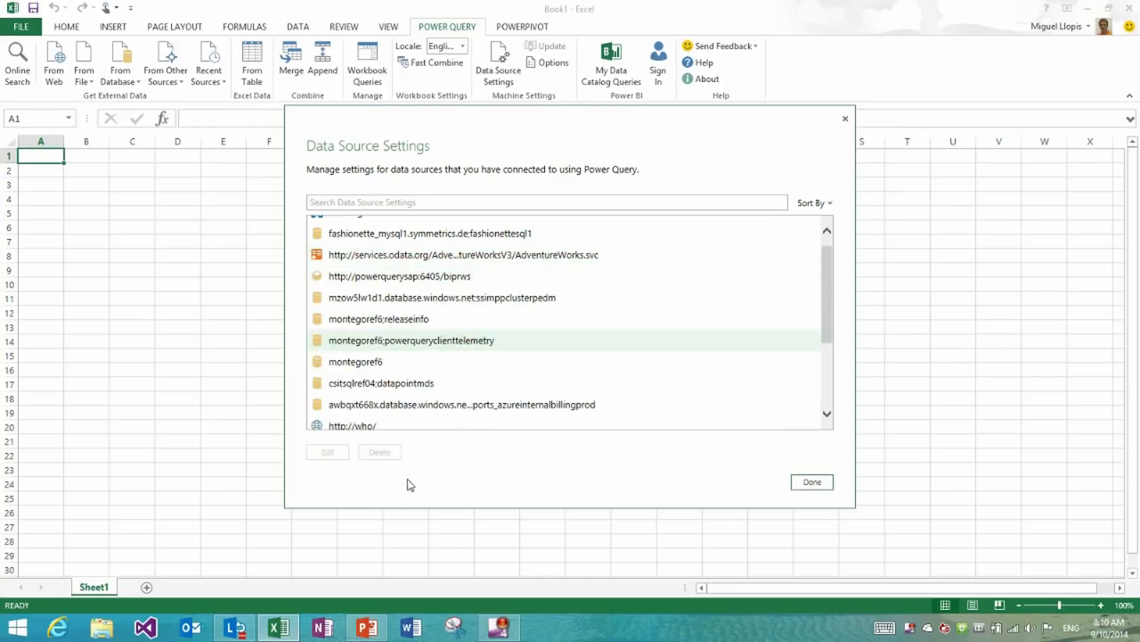
Start a bulk privacy edit for four montegoref sources, cancel it, and close the settings.
{"action": "scroll", "scroll_direction": "up", "scroll_amount": 3}
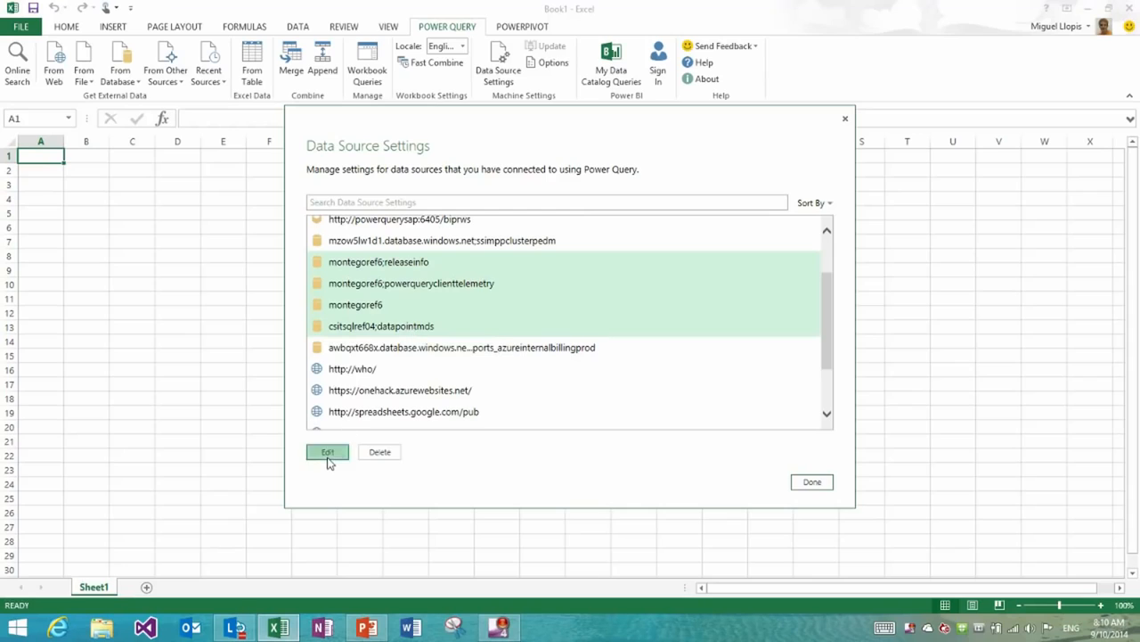
{"action": "left_click", "coordinate": [328, 452]}
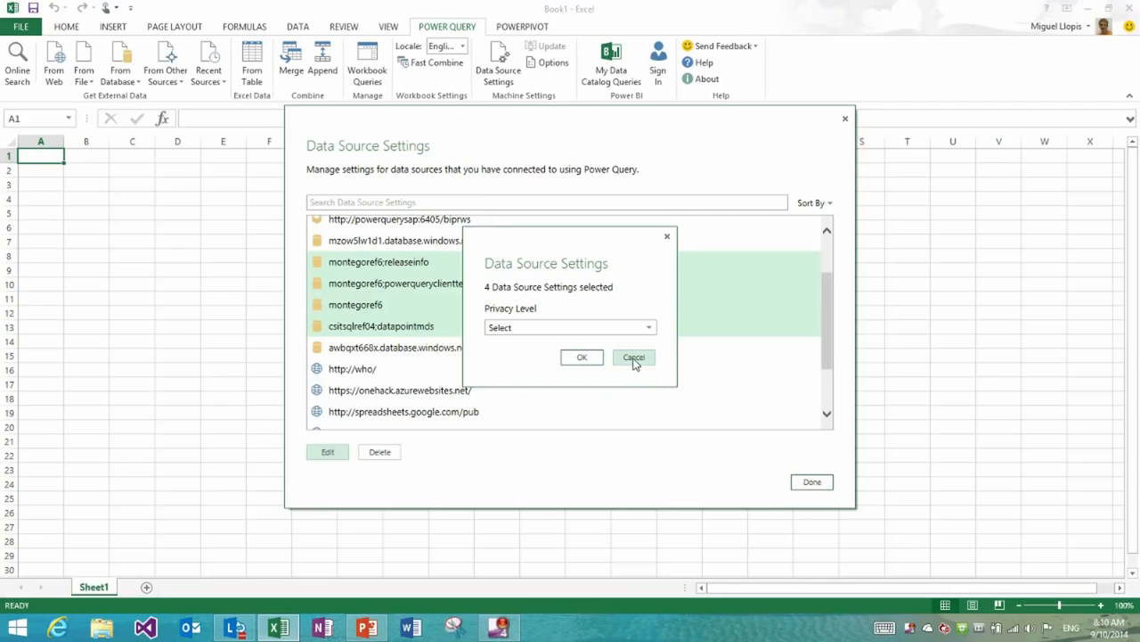
{"action": "left_click", "coordinate": [634, 357]}
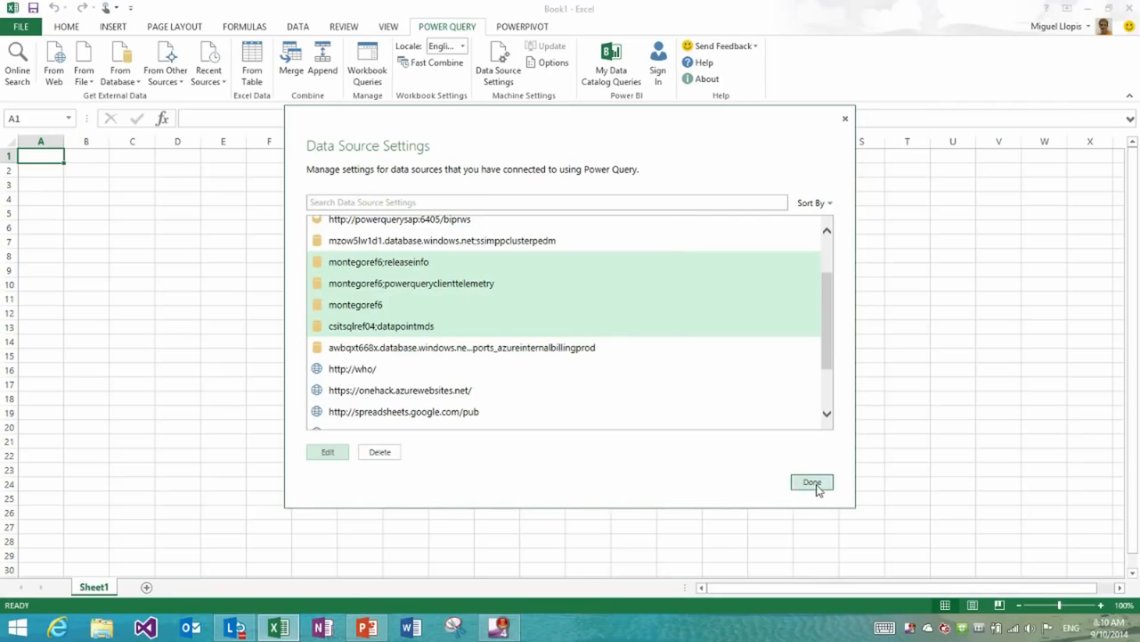
{"action": "left_click", "coordinate": [812, 482]}
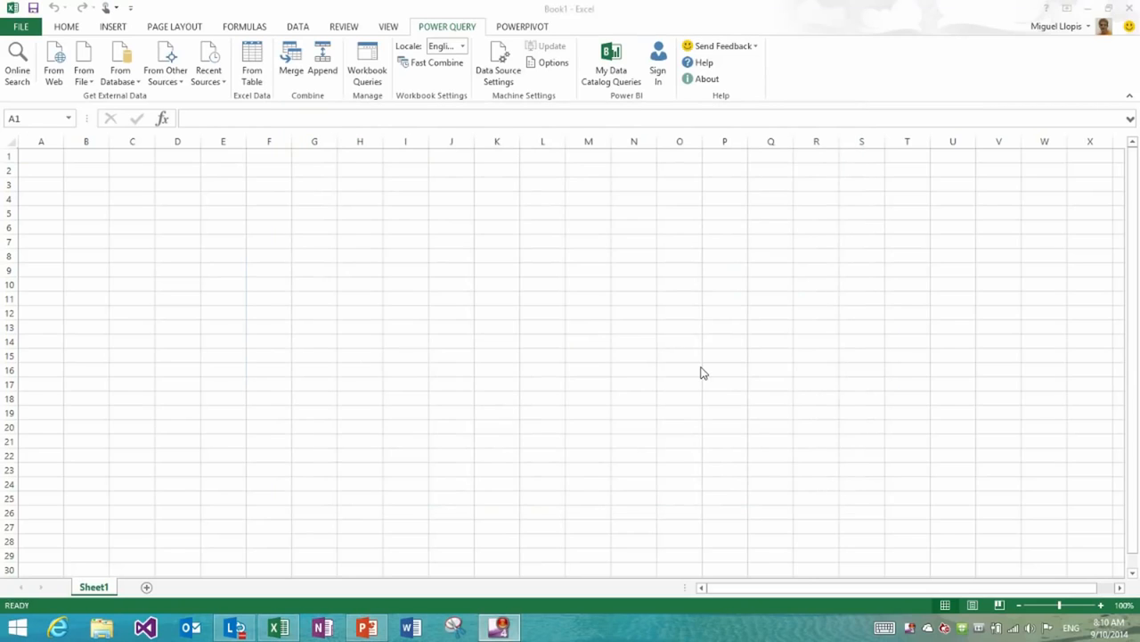
From montegoref6's M_Northwind_ODataWeb database, send the Categories table to the Query Editor.
{"action": "left_click", "coordinate": [365, 628]}
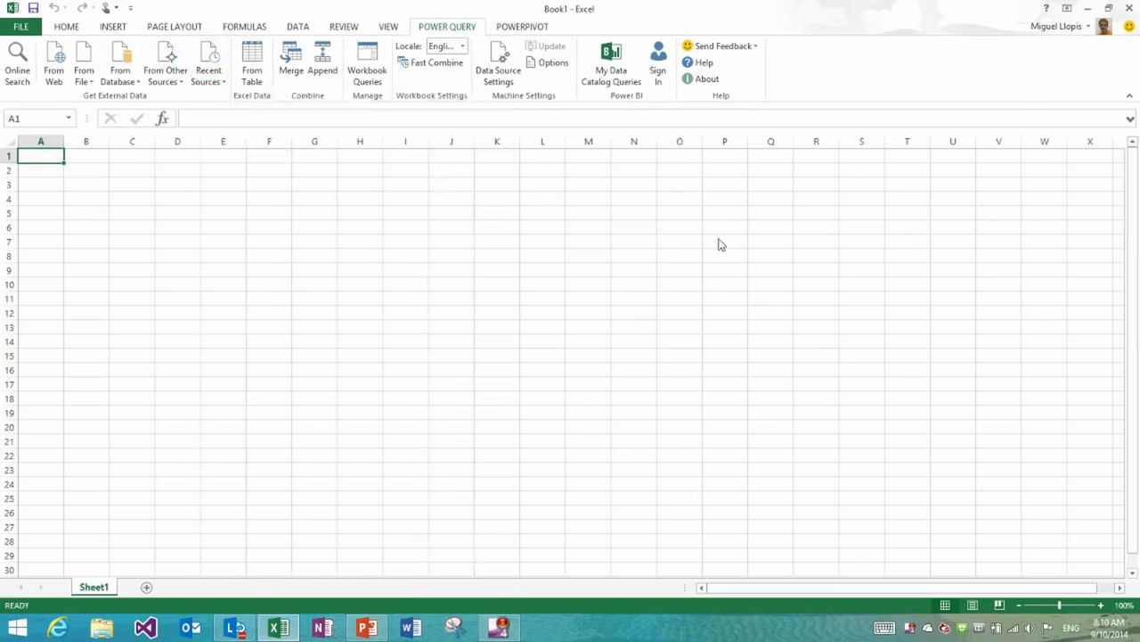
{"action": "mouse_move", "coordinate": [784, 260]}
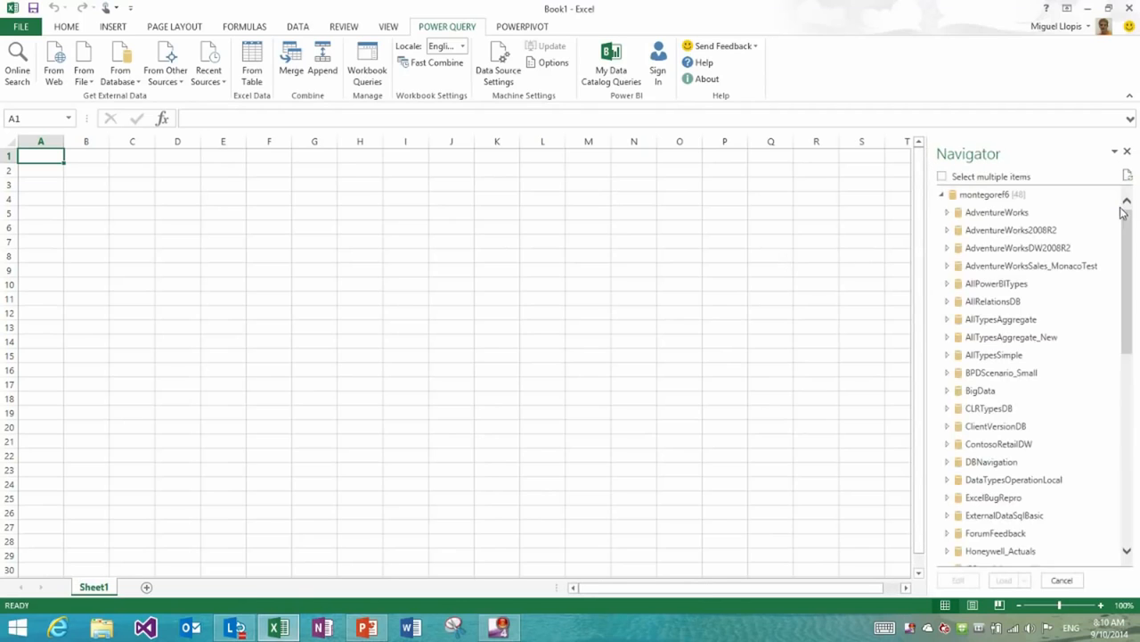
{"action": "scroll", "scroll_direction": "down", "scroll_amount": 3}
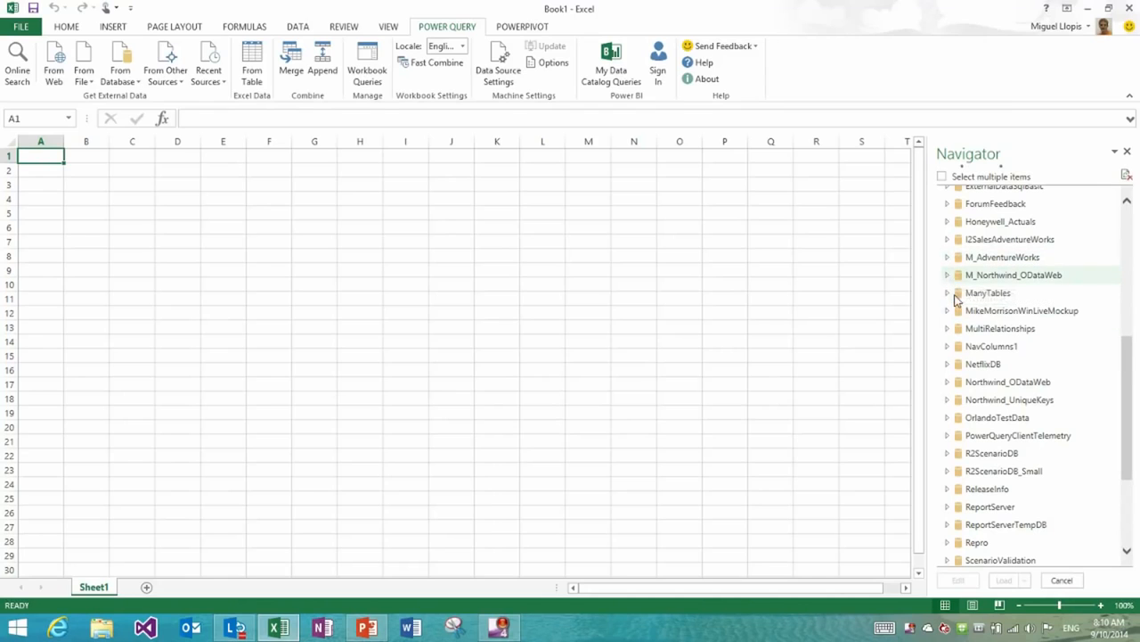
{"action": "left_click", "coordinate": [948, 275]}
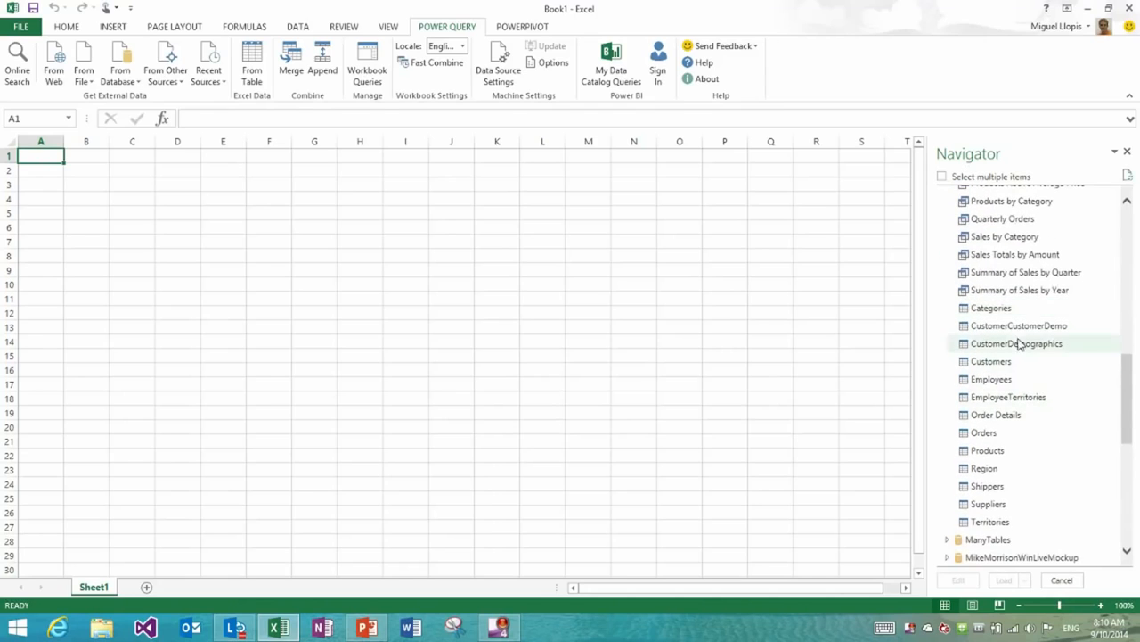
{"action": "left_click", "coordinate": [959, 581]}
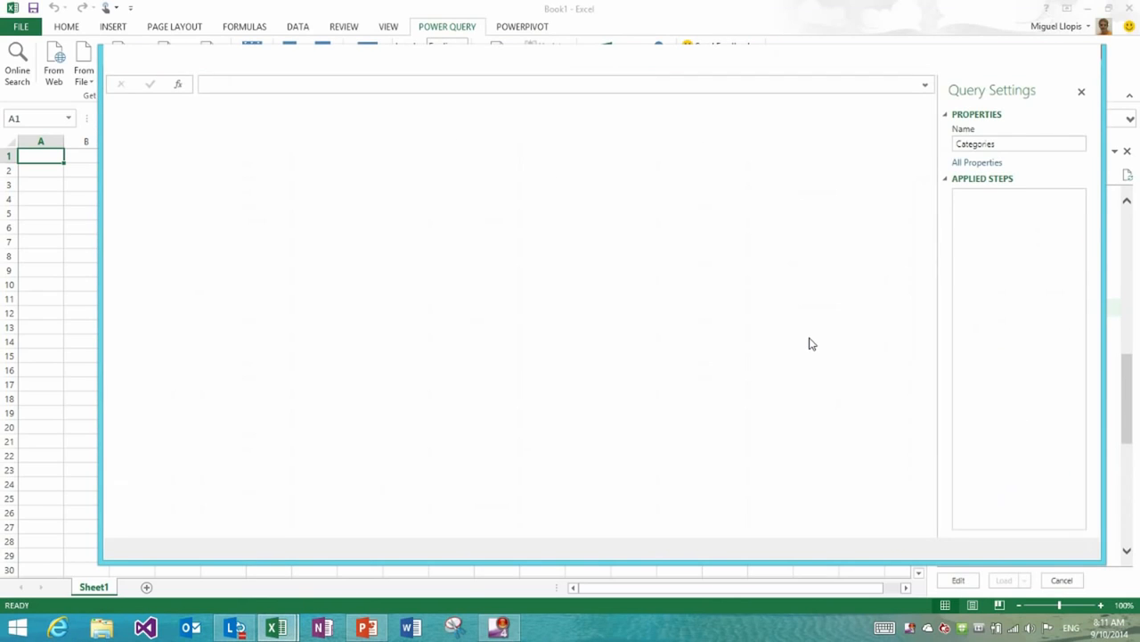
Add index columns from 0, from 1, and a custom one starting 10 stepping 10.
{"action": "left_click", "coordinate": [959, 581]}
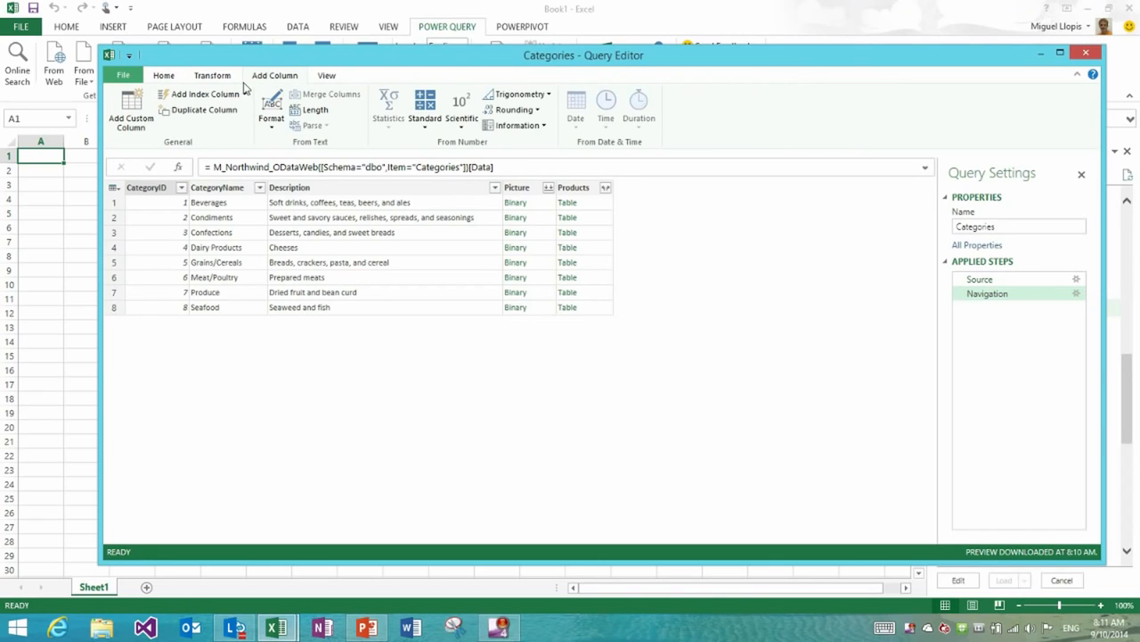
{"action": "mouse_move", "coordinate": [205, 92]}
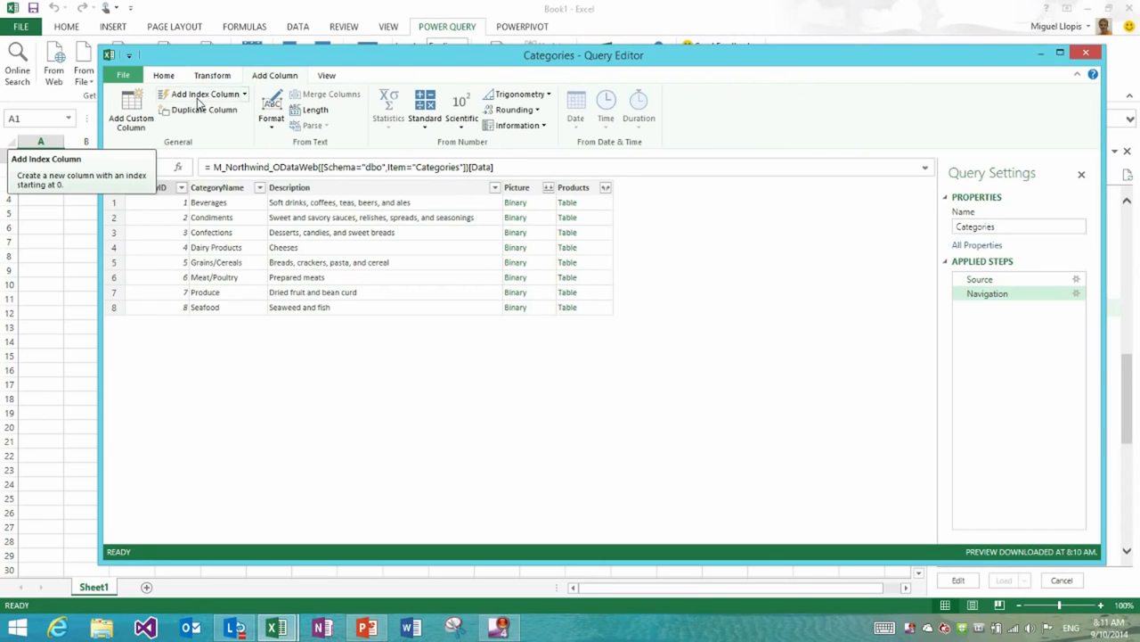
{"action": "left_click", "coordinate": [203, 93]}
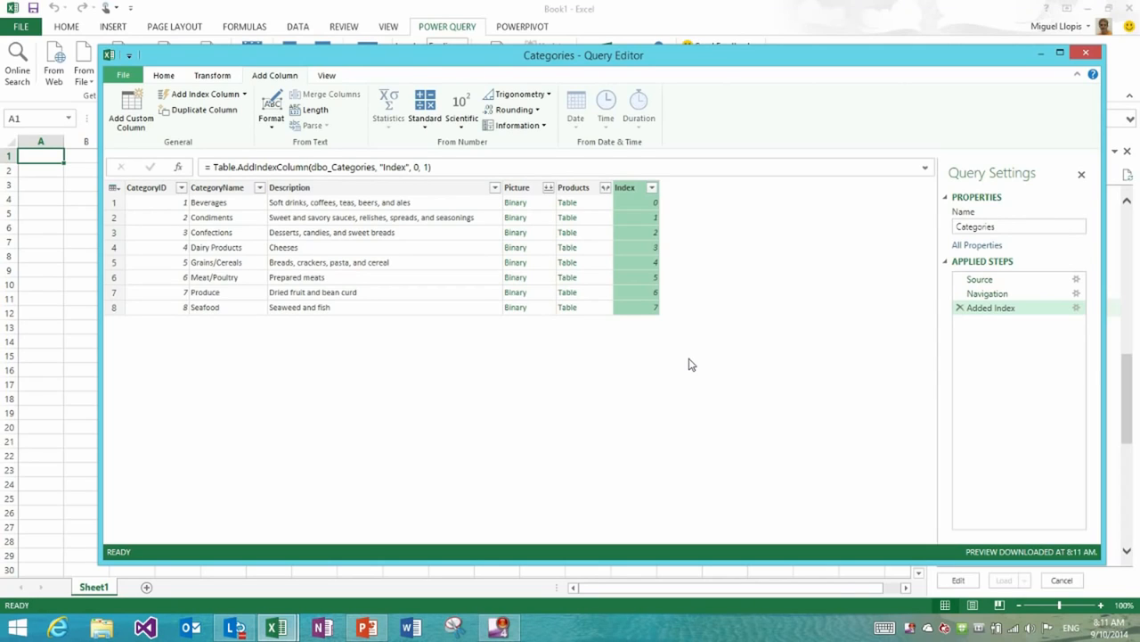
{"action": "mouse_move", "coordinate": [203, 110]}
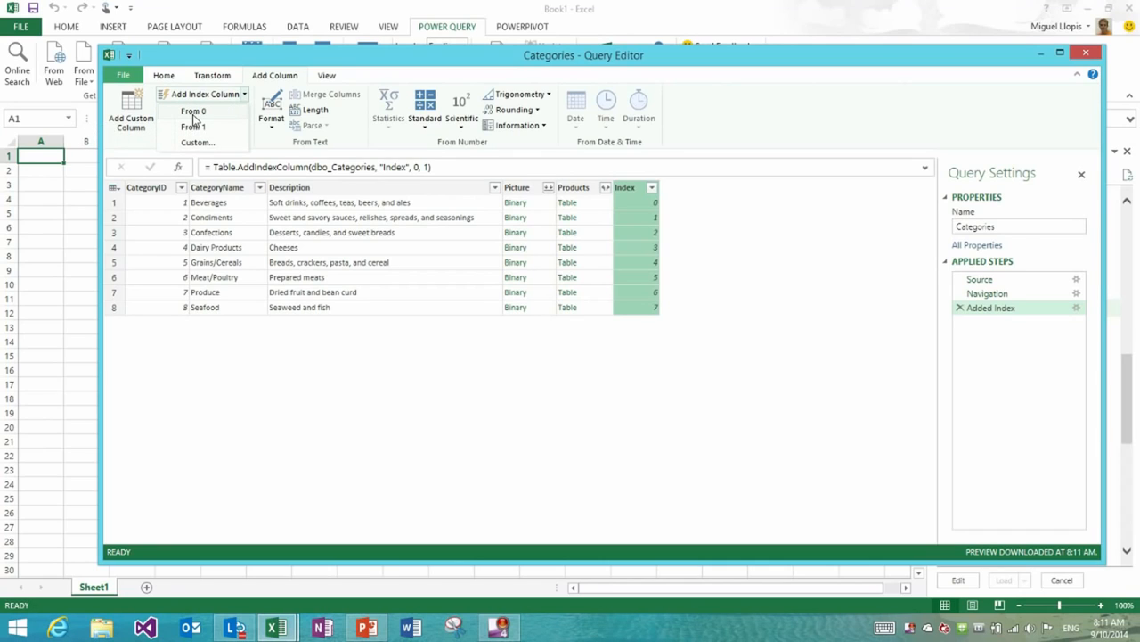
{"action": "mouse_move", "coordinate": [205, 121]}
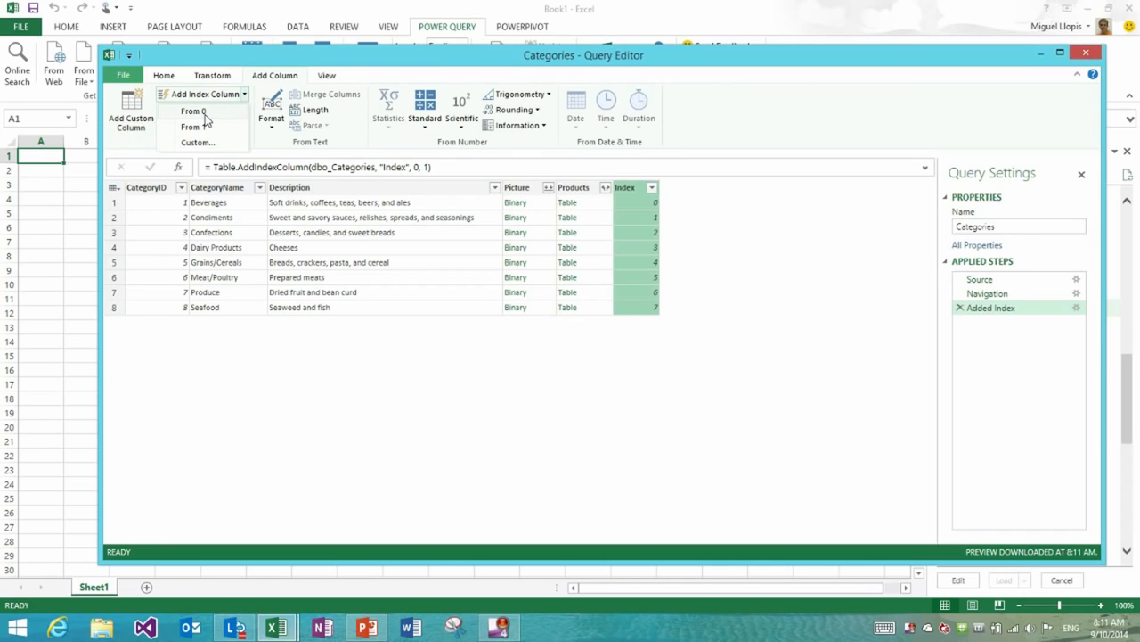
{"action": "left_click", "coordinate": [192, 110]}
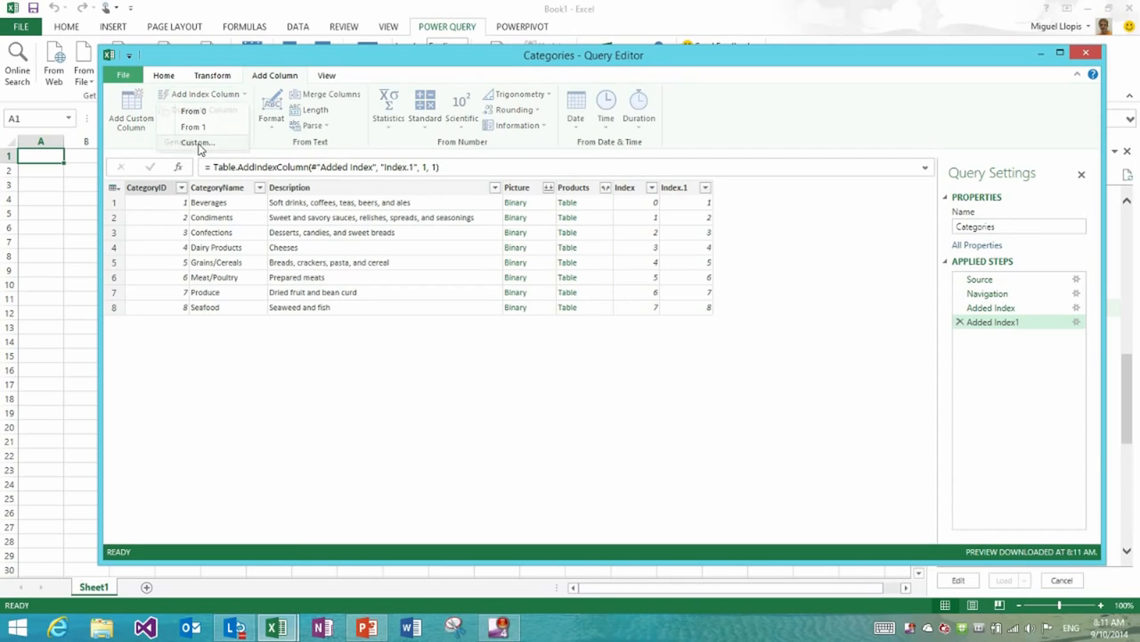
{"action": "left_click", "coordinate": [195, 142]}
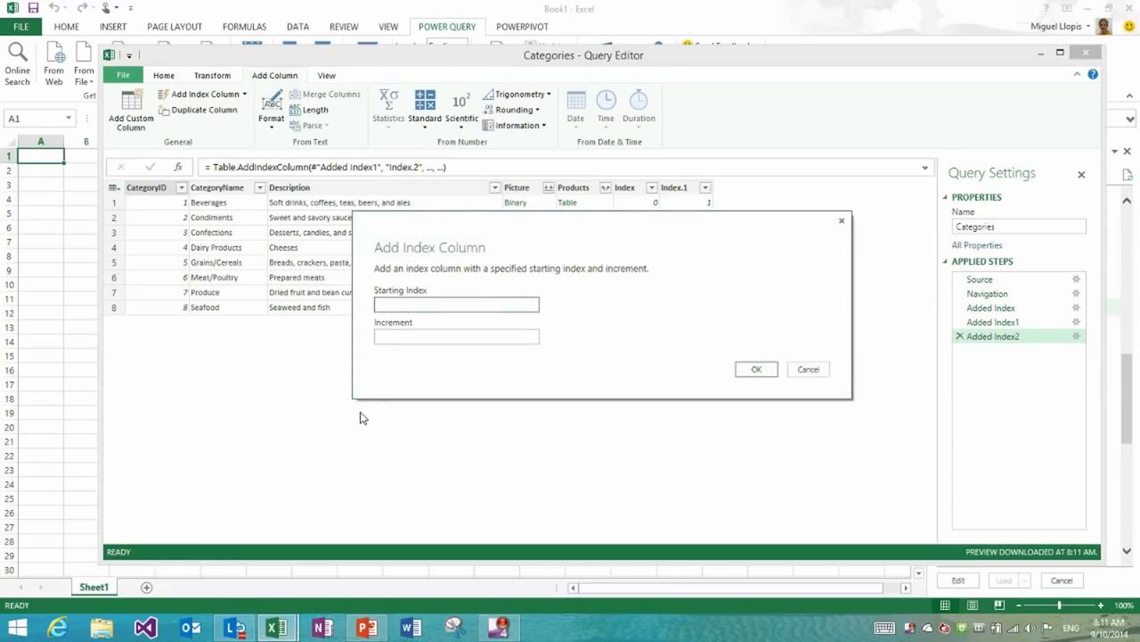
{"action": "type", "text": "10"}
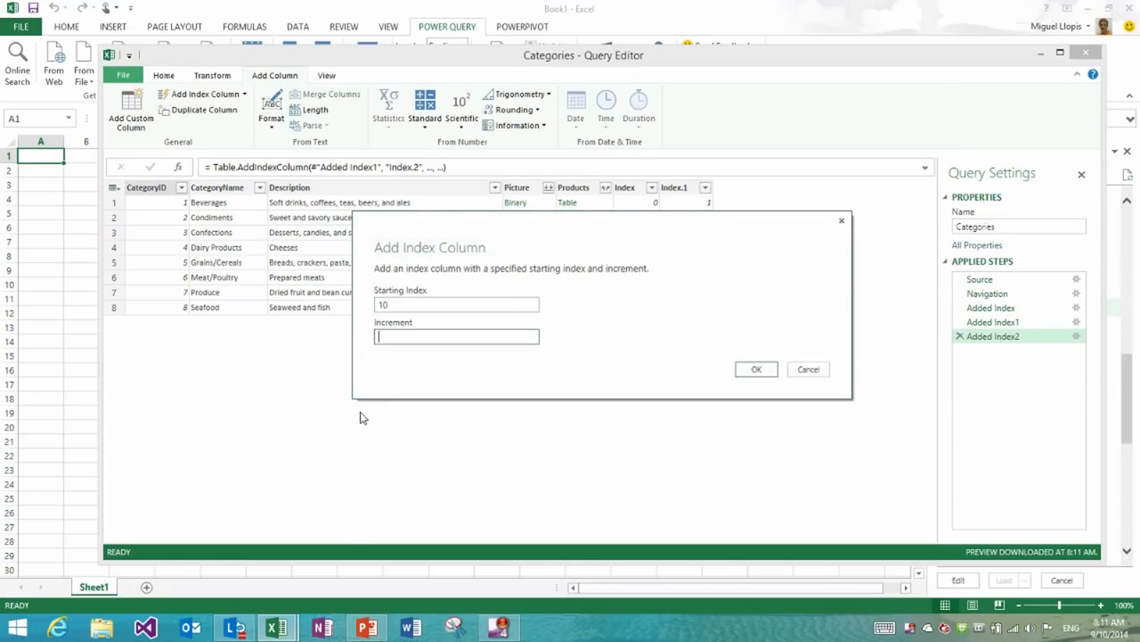
{"action": "type", "text": "10"}
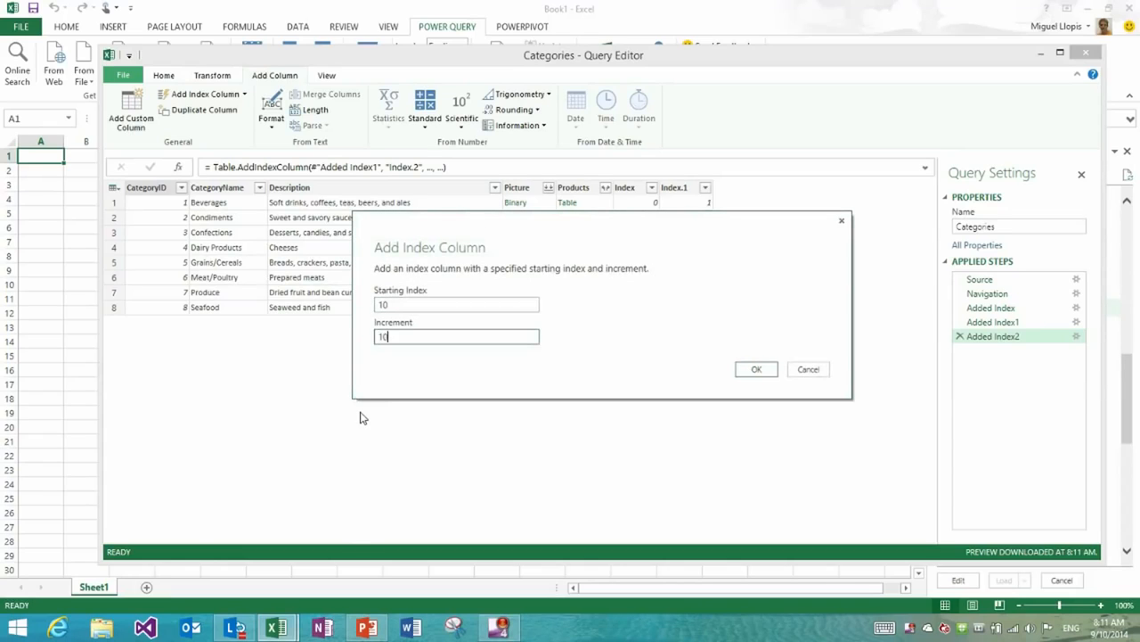
{"action": "left_click", "coordinate": [756, 369]}
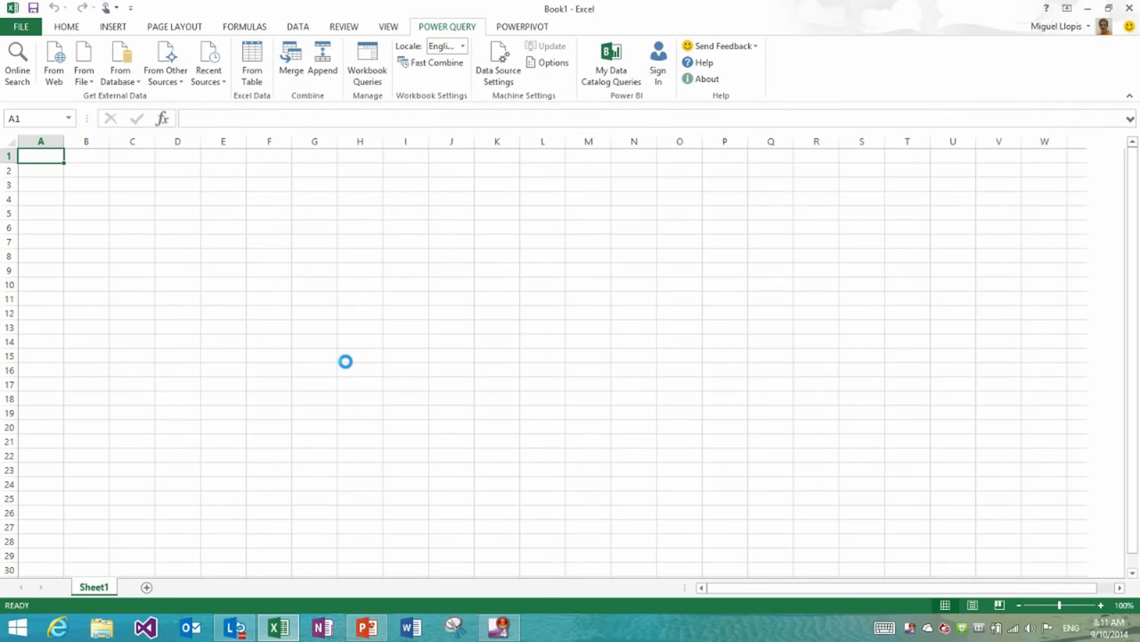
{"action": "left_click", "coordinate": [367, 70]}
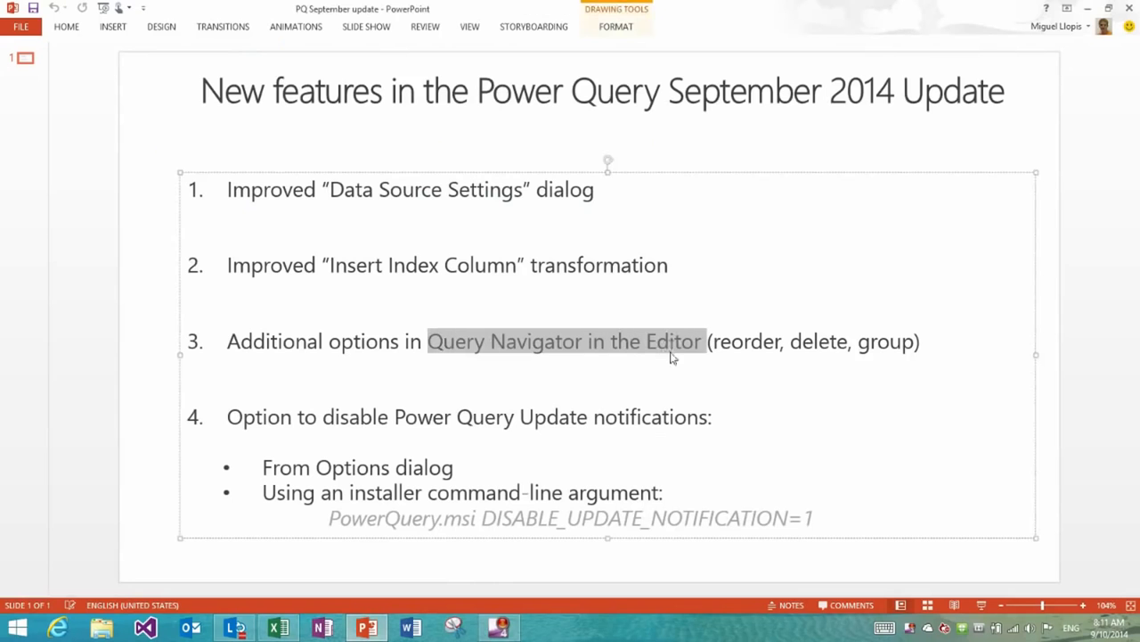
{"action": "left_click", "coordinate": [164, 330]}
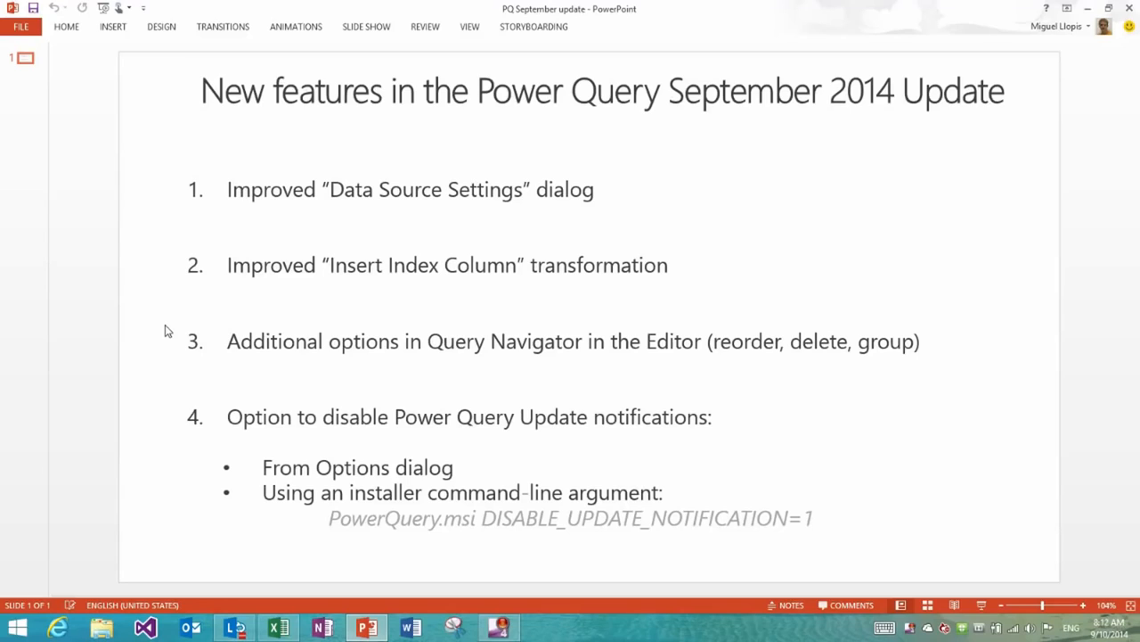
{"action": "mouse_move", "coordinate": [809, 318]}
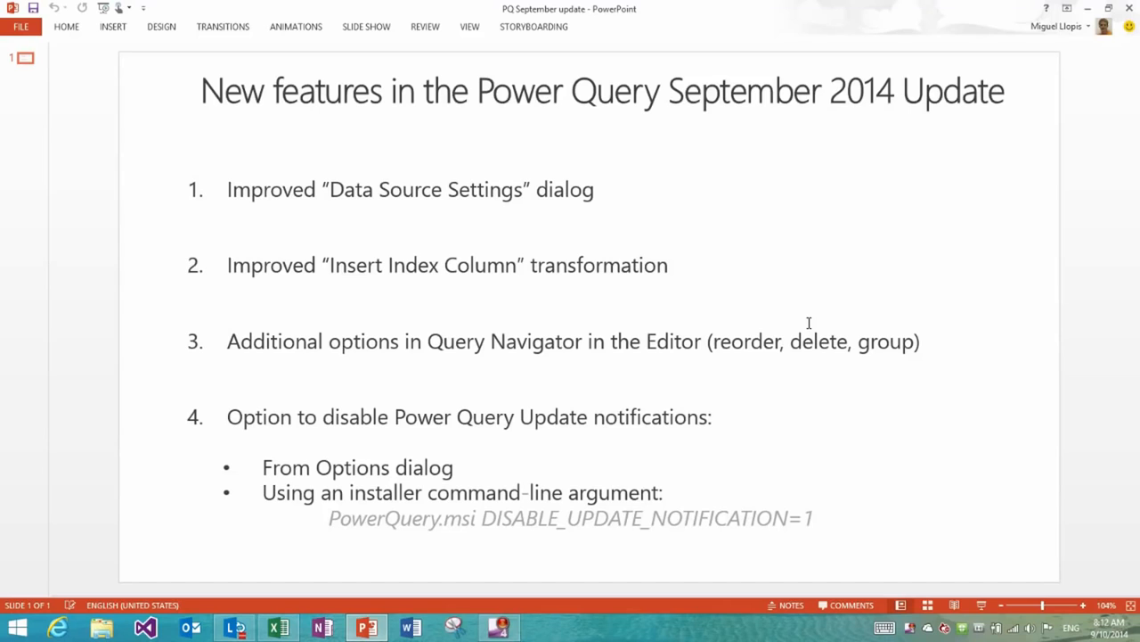
{"action": "left_click", "coordinate": [278, 627]}
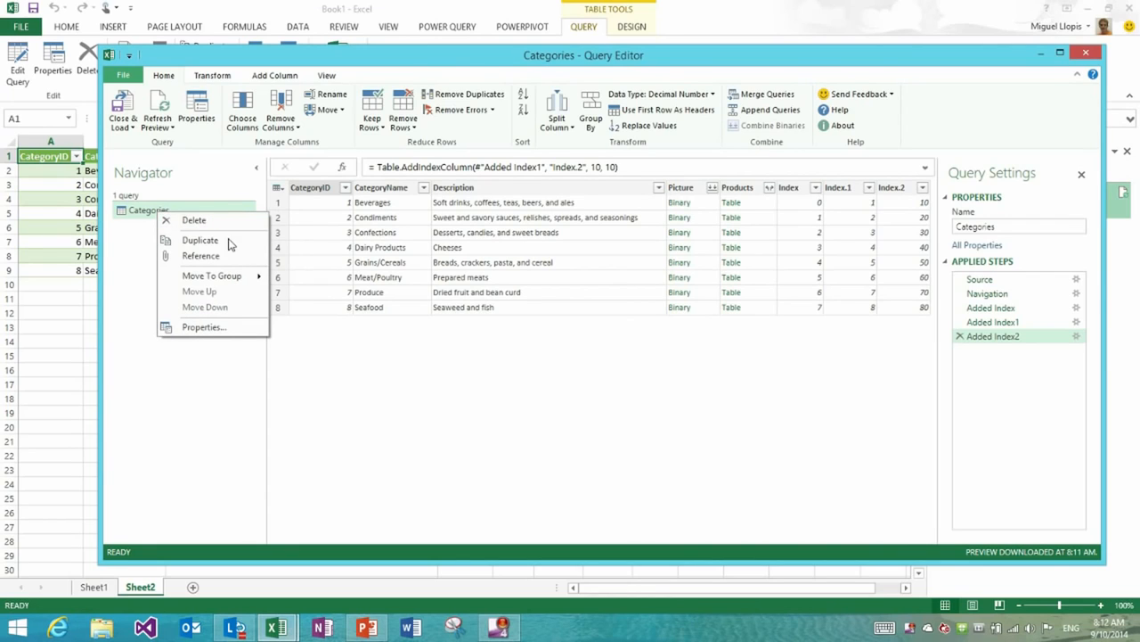
Duplicate Categories twice, group Categories into Group 1, move Categories (3) up, and close the editor.
{"action": "left_click", "coordinate": [200, 239]}
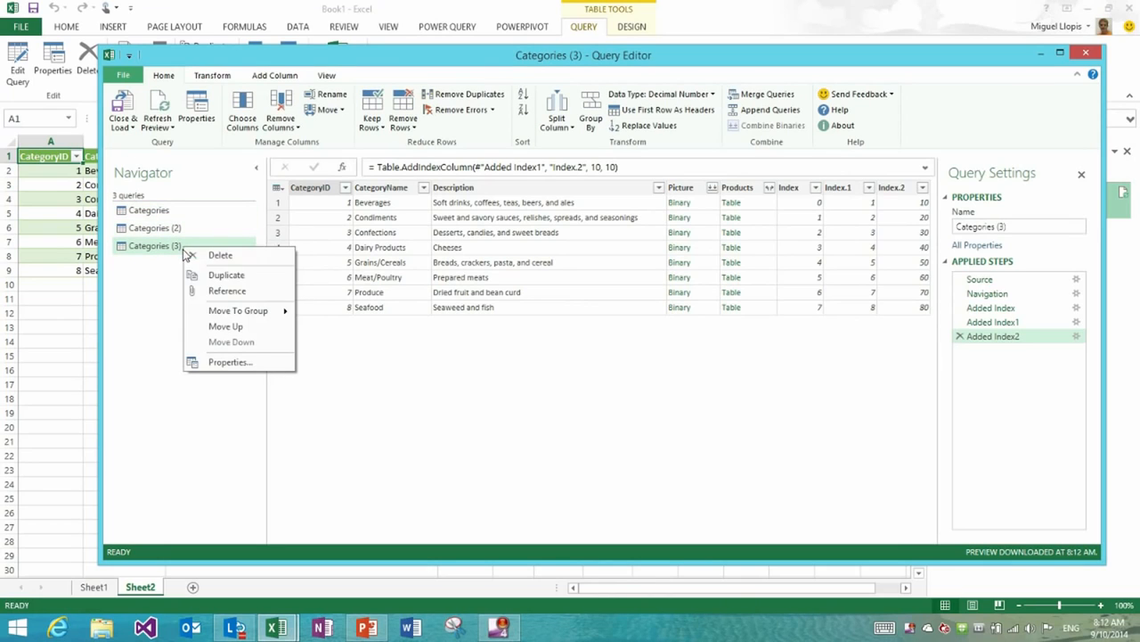
{"action": "left_click", "coordinate": [374, 377]}
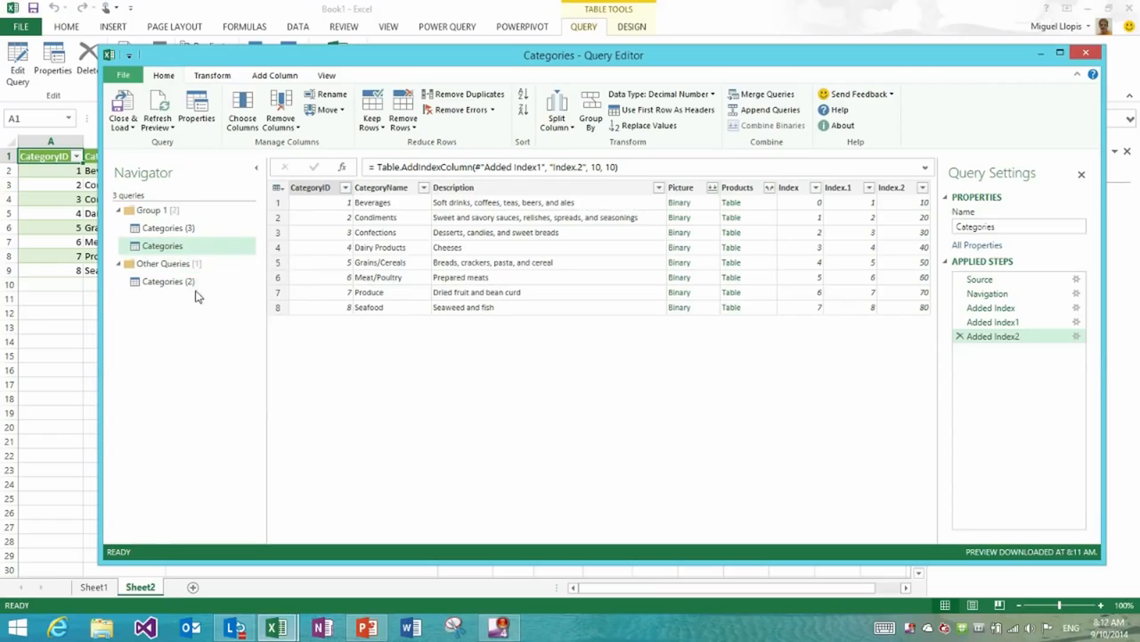
{"action": "right_click", "coordinate": [167, 228]}
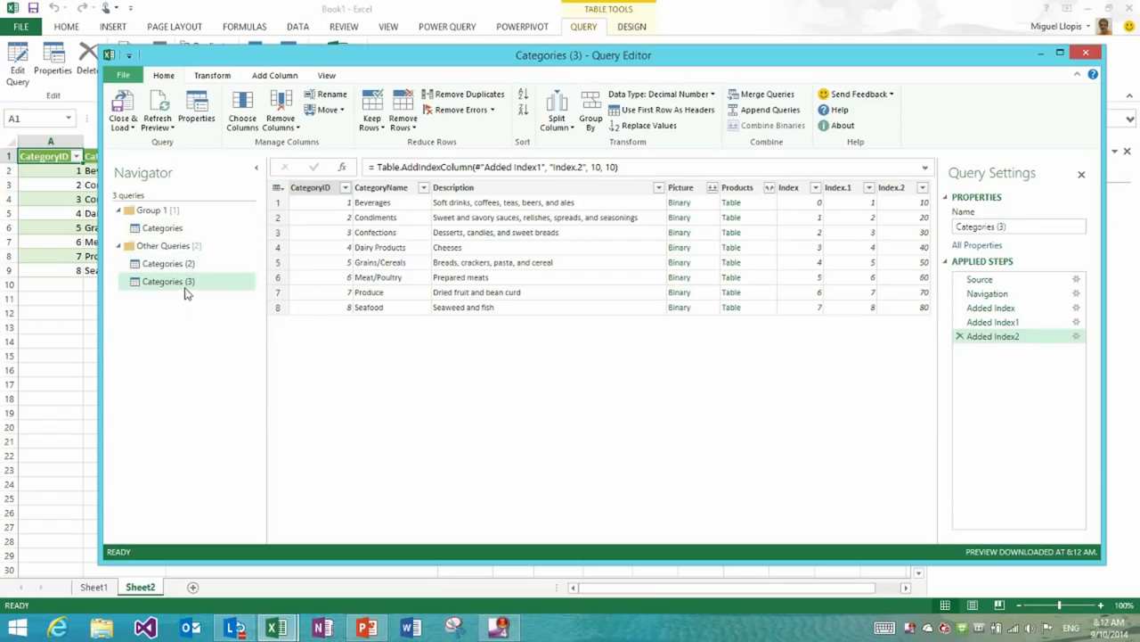
{"action": "right_click", "coordinate": [167, 281]}
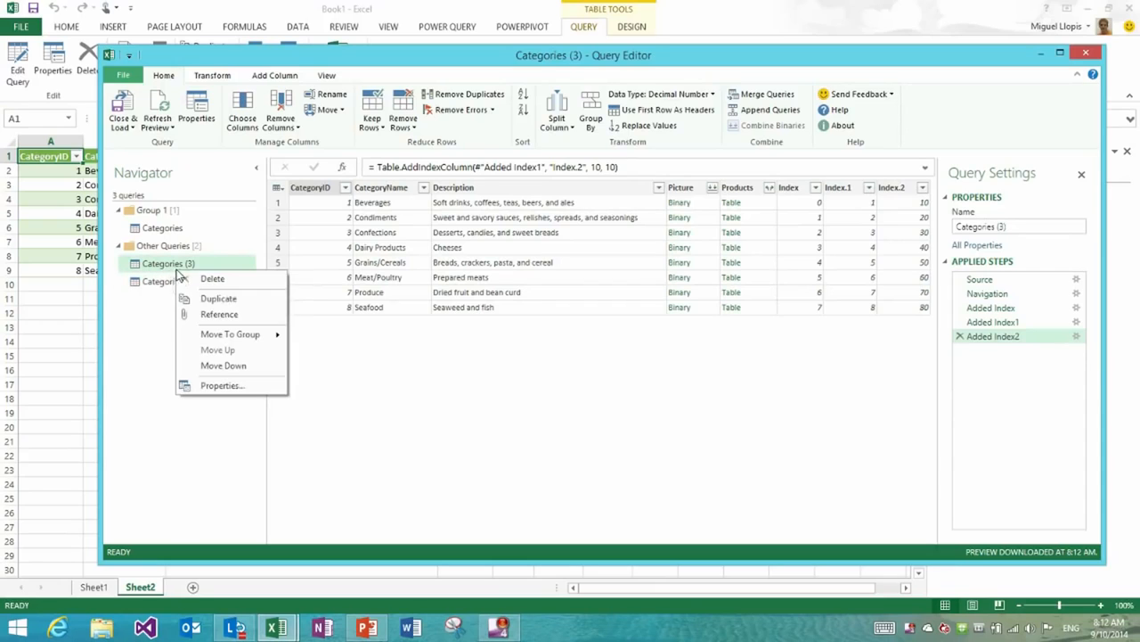
{"action": "mouse_move", "coordinate": [221, 401]}
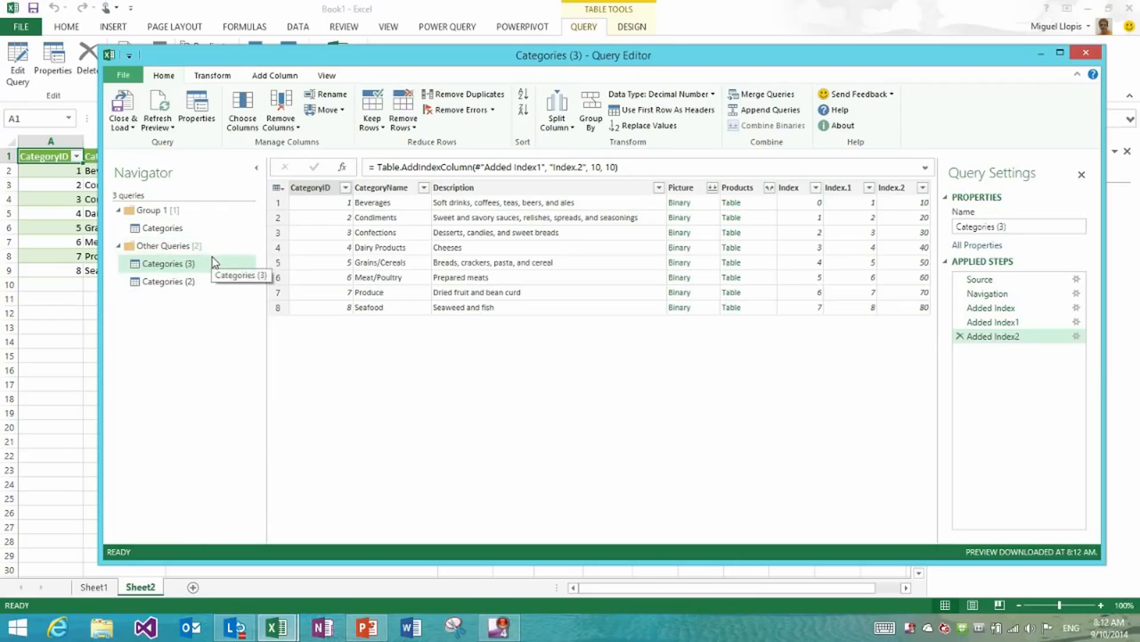
{"action": "mouse_move", "coordinate": [205, 260]}
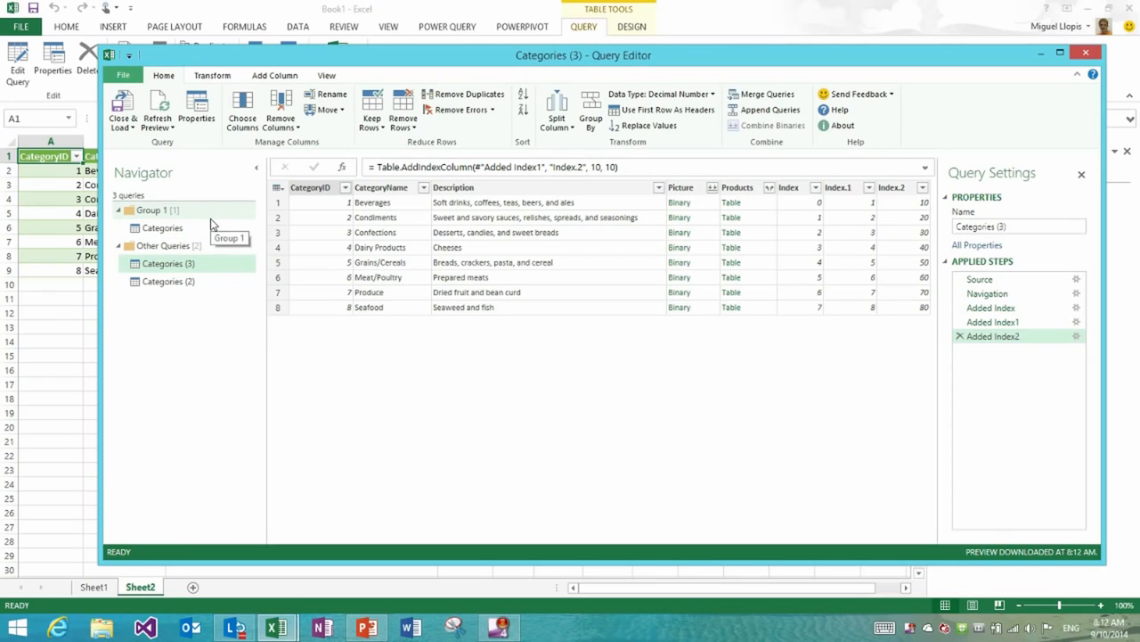
{"action": "mouse_move", "coordinate": [510, 397]}
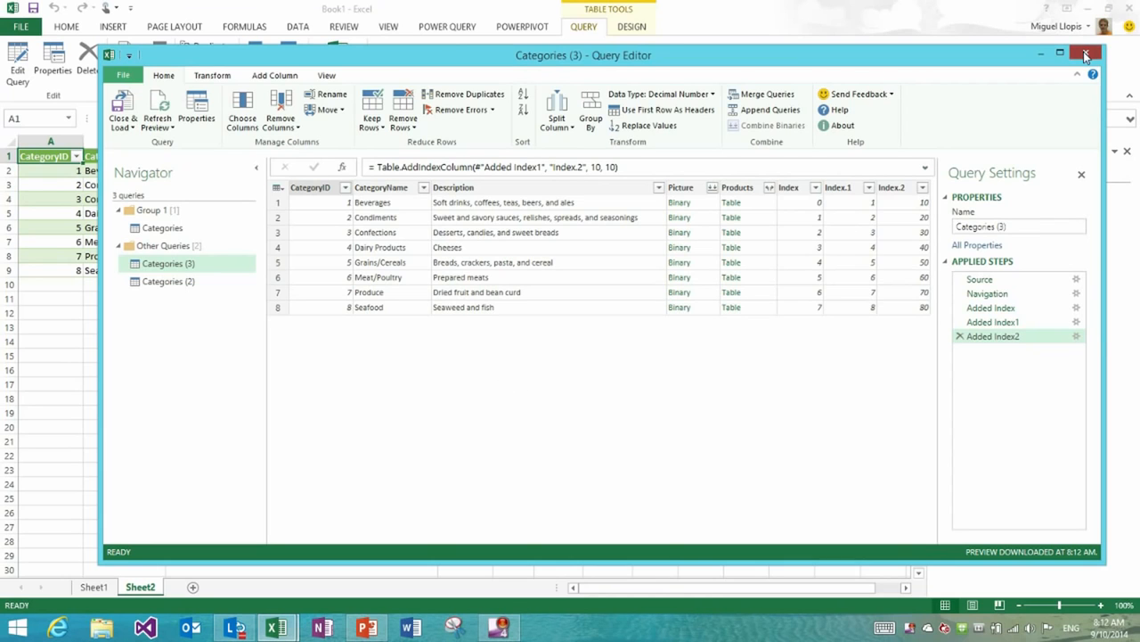
{"action": "left_click", "coordinate": [1085, 54]}
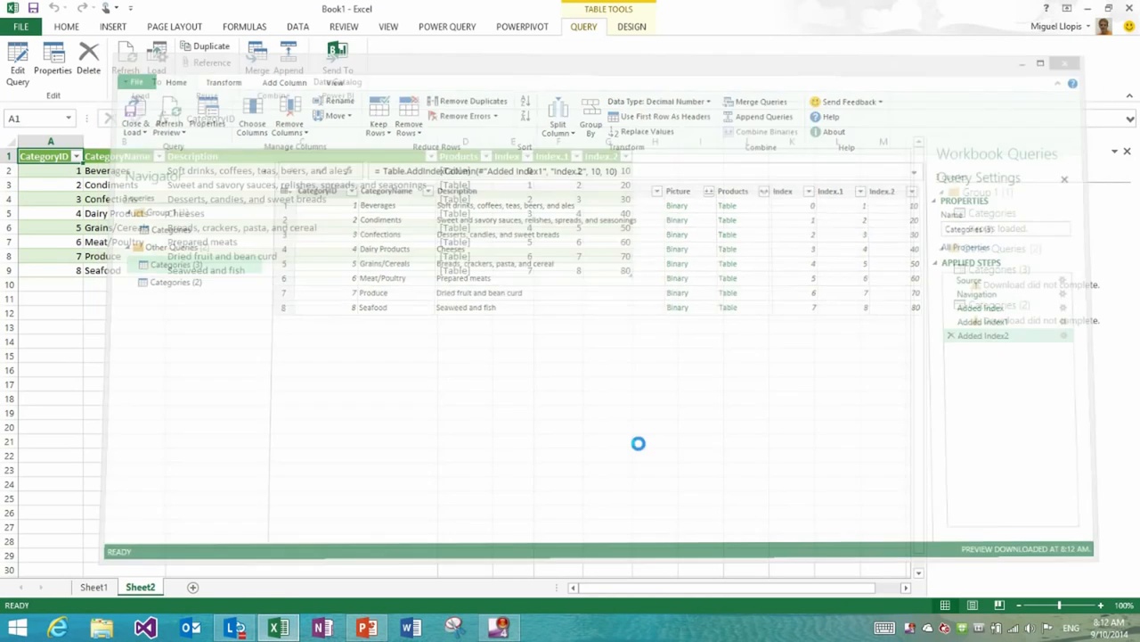
{"action": "left_click", "coordinate": [365, 627]}
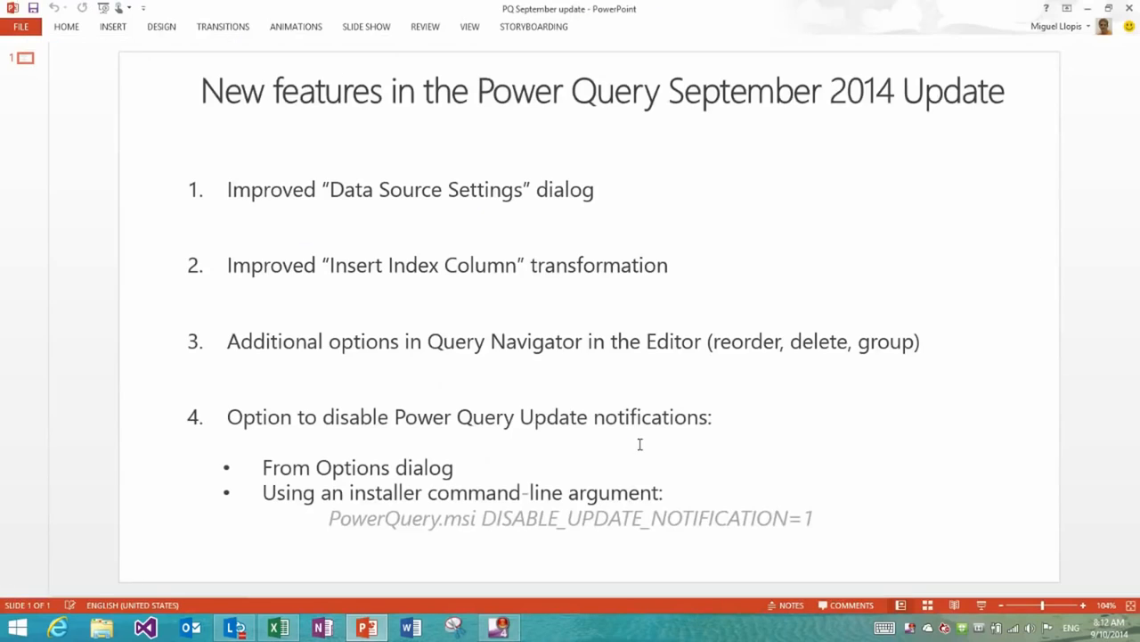
{"action": "mouse_move", "coordinate": [451, 376]}
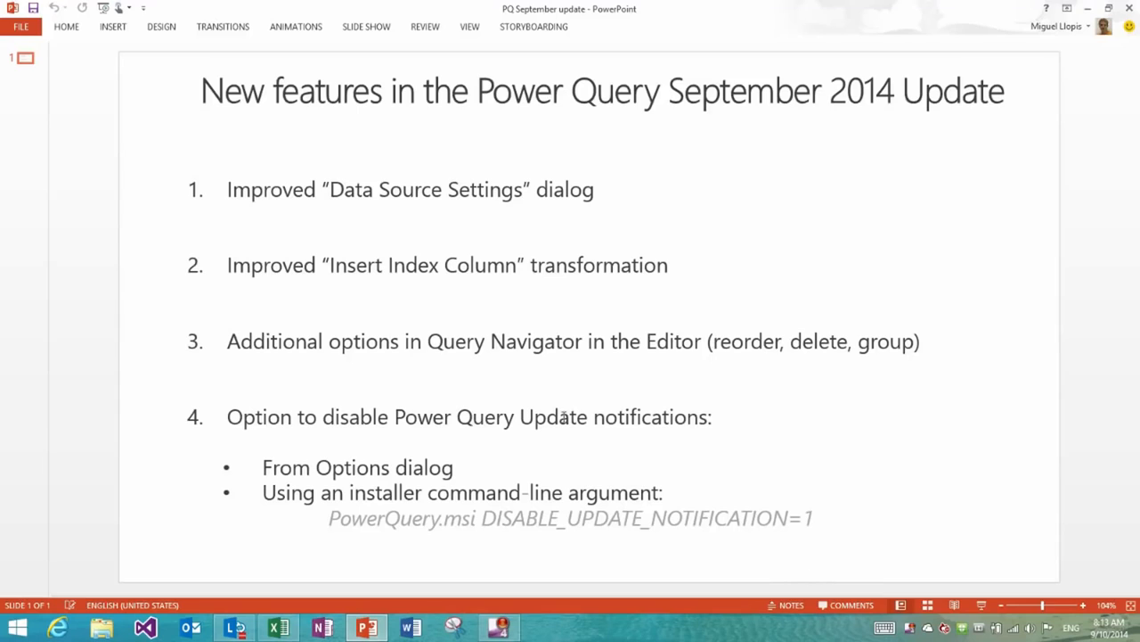
{"action": "mouse_move", "coordinate": [962, 634]}
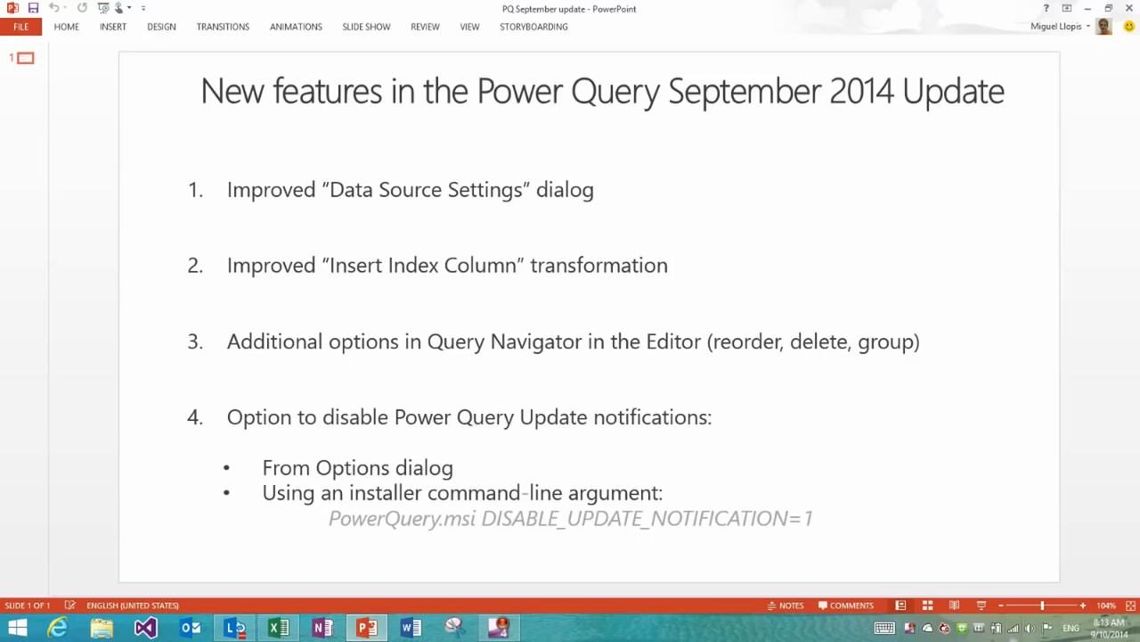
Return to the Excel workbook and show the Power Query ribbon with its Update version notice.
{"action": "left_click", "coordinate": [278, 628]}
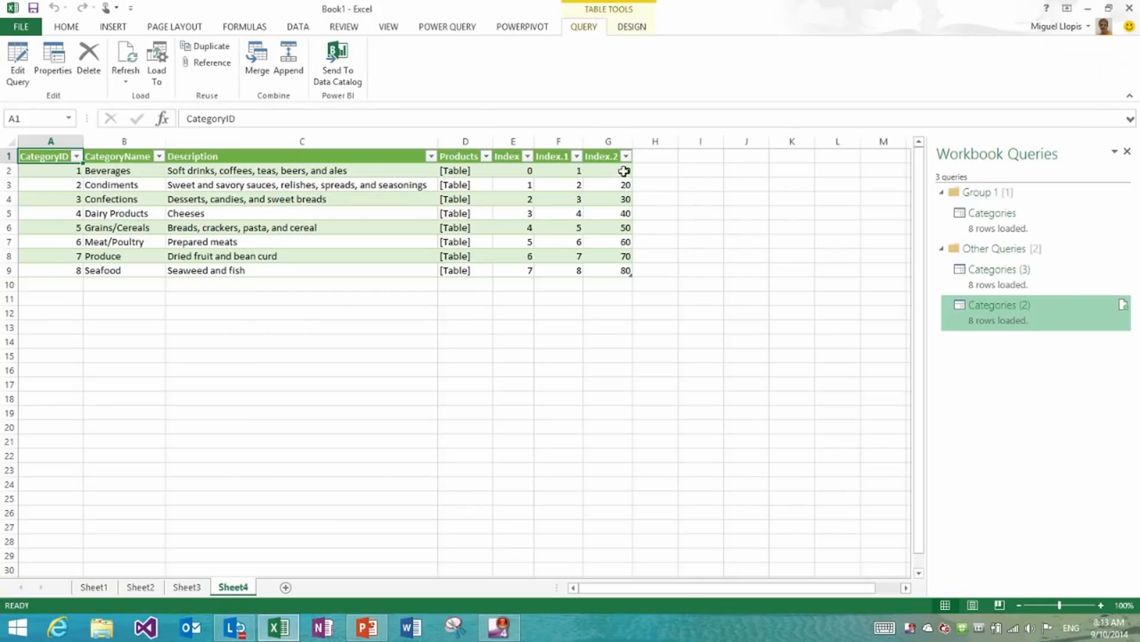
{"action": "left_click", "coordinate": [445, 27]}
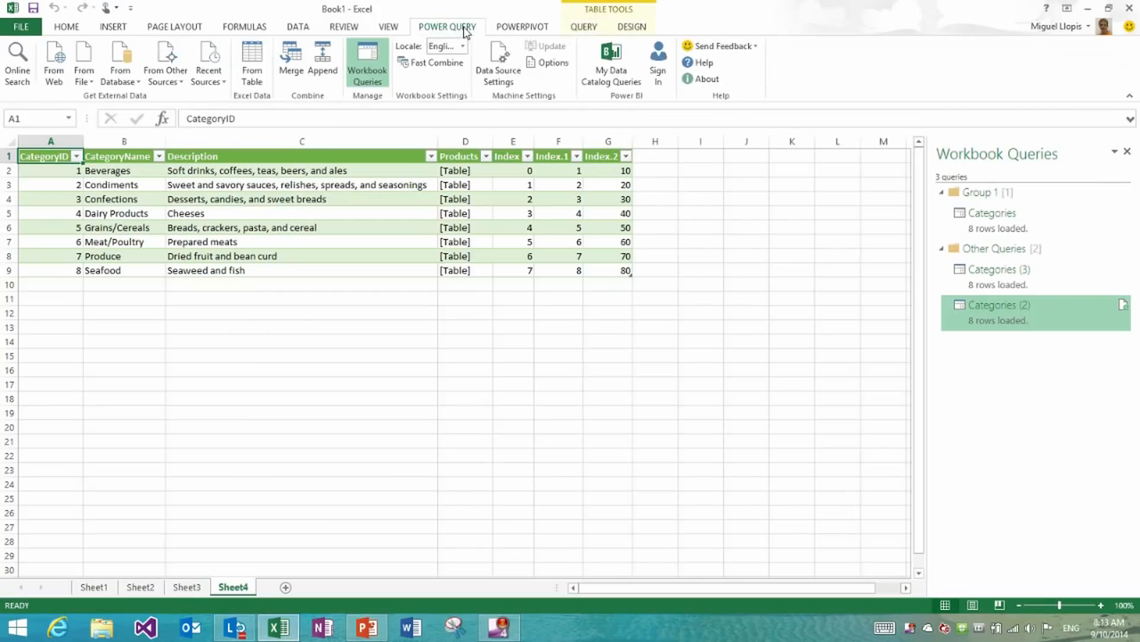
{"action": "mouse_move", "coordinate": [499, 62]}
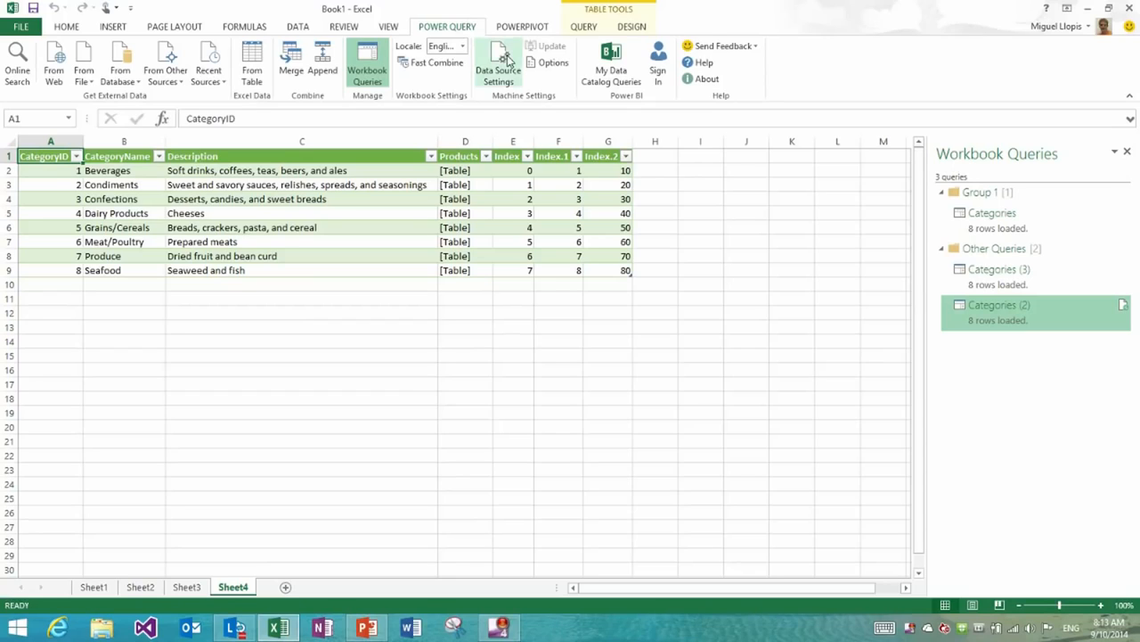
{"action": "left_click", "coordinate": [551, 46]}
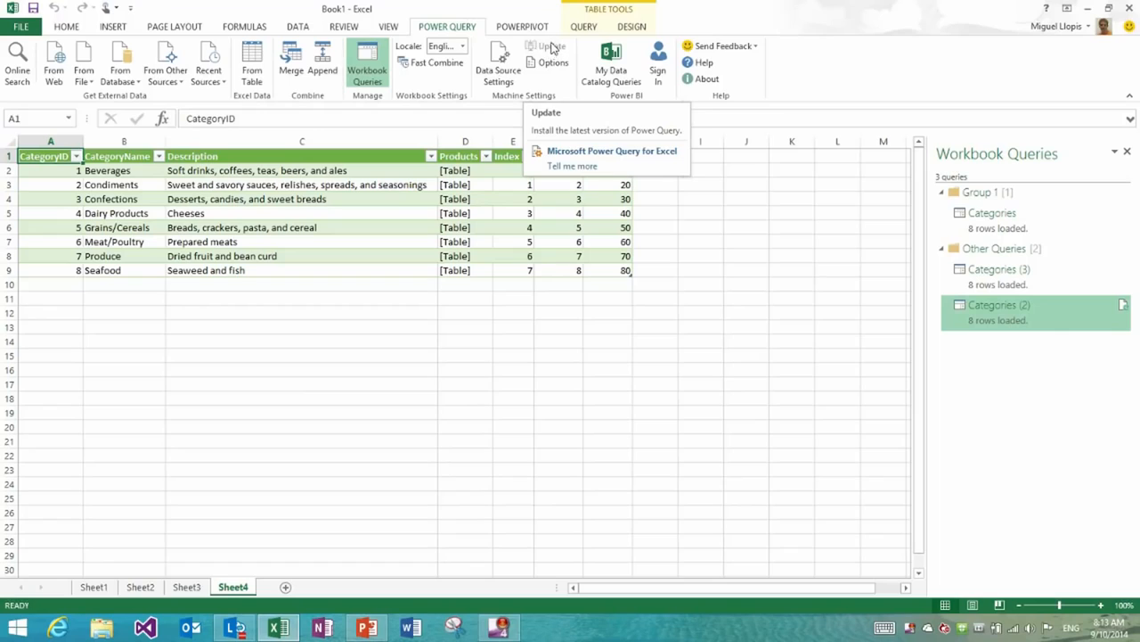
{"action": "mouse_move", "coordinate": [552, 63]}
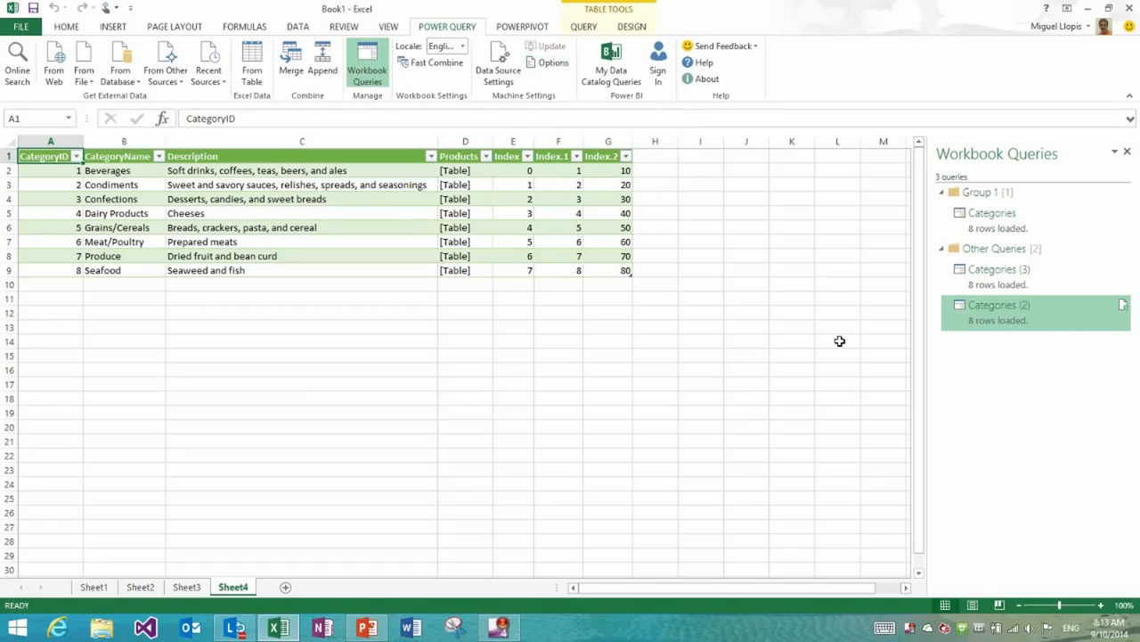
{"action": "mouse_move", "coordinate": [923, 547]}
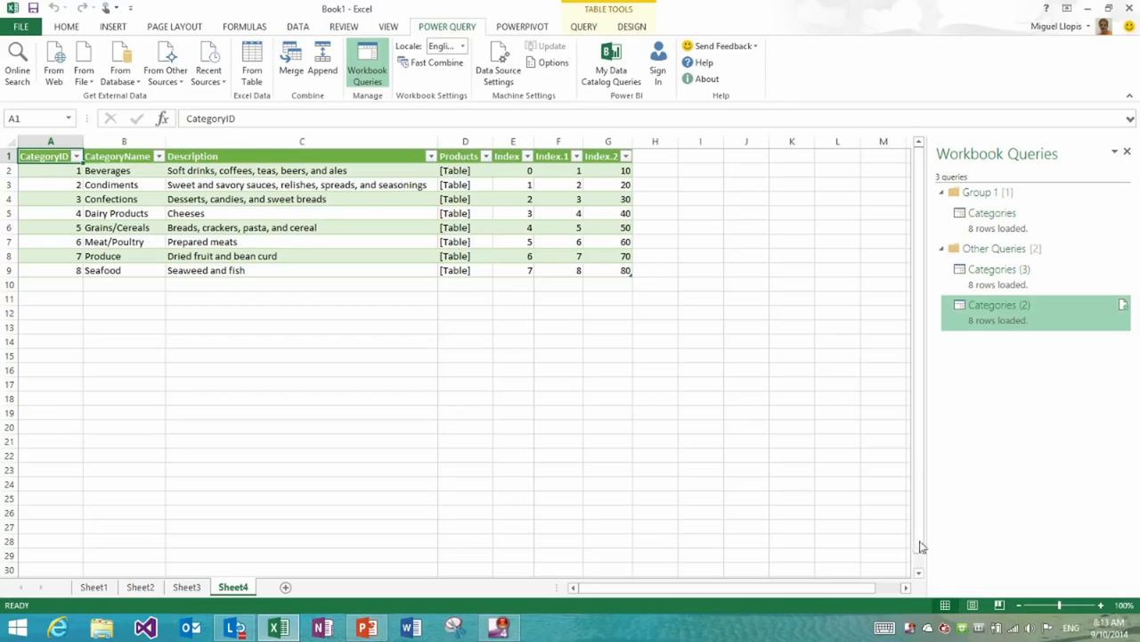
{"action": "mouse_move", "coordinate": [1081, 593]}
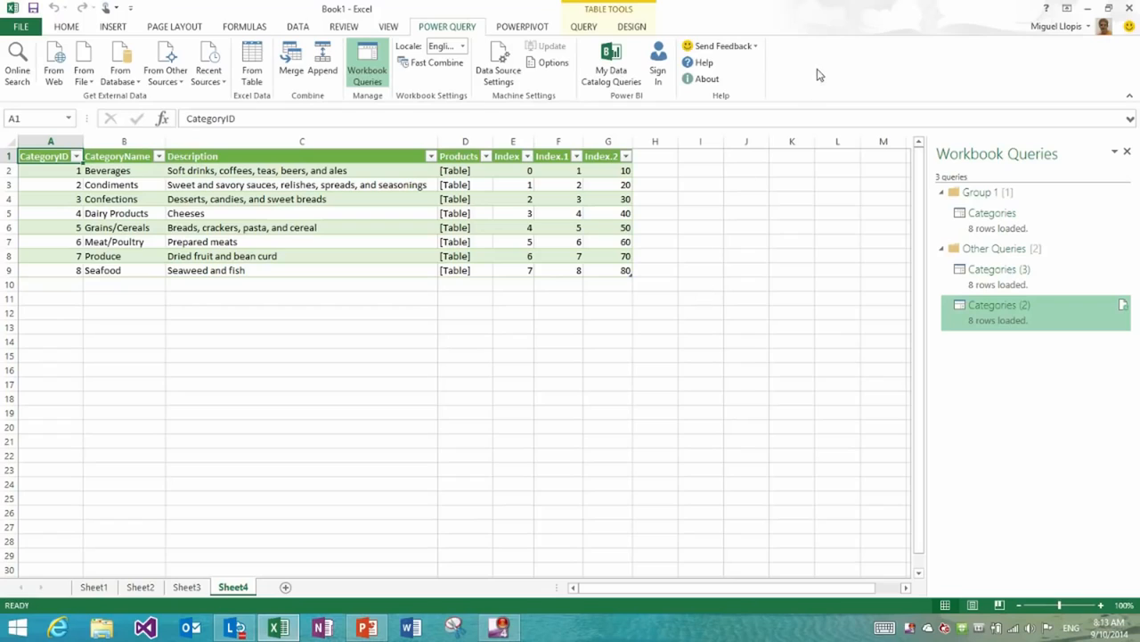
Bring up the Power Query Options dialog showing the Update Notifications setting.
{"action": "left_click", "coordinate": [553, 61]}
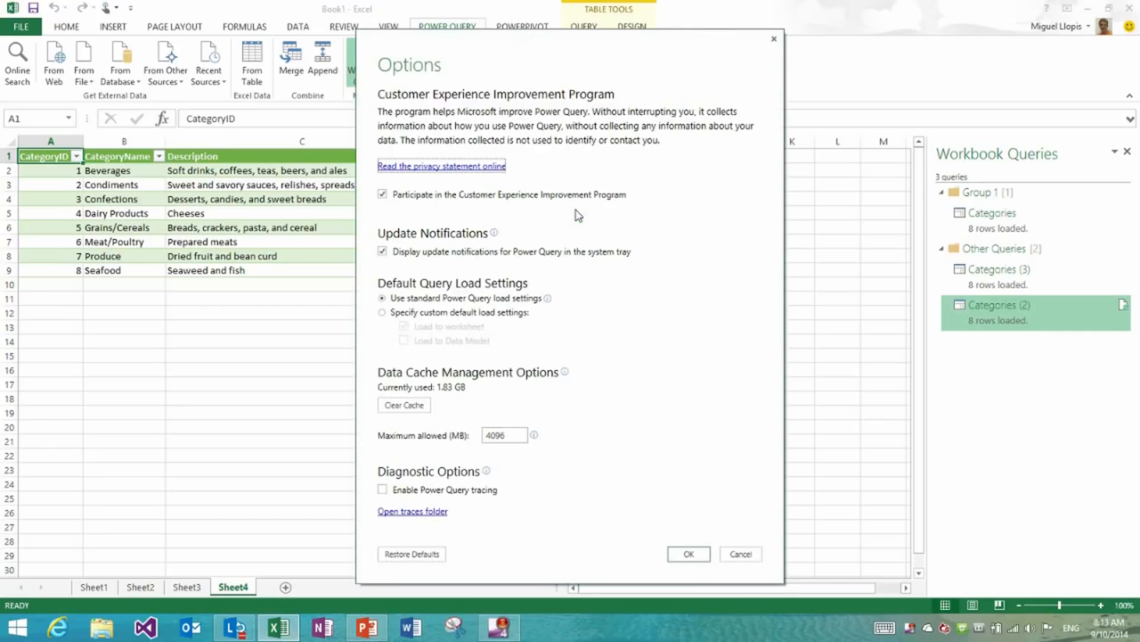
{"action": "mouse_move", "coordinate": [495, 86]}
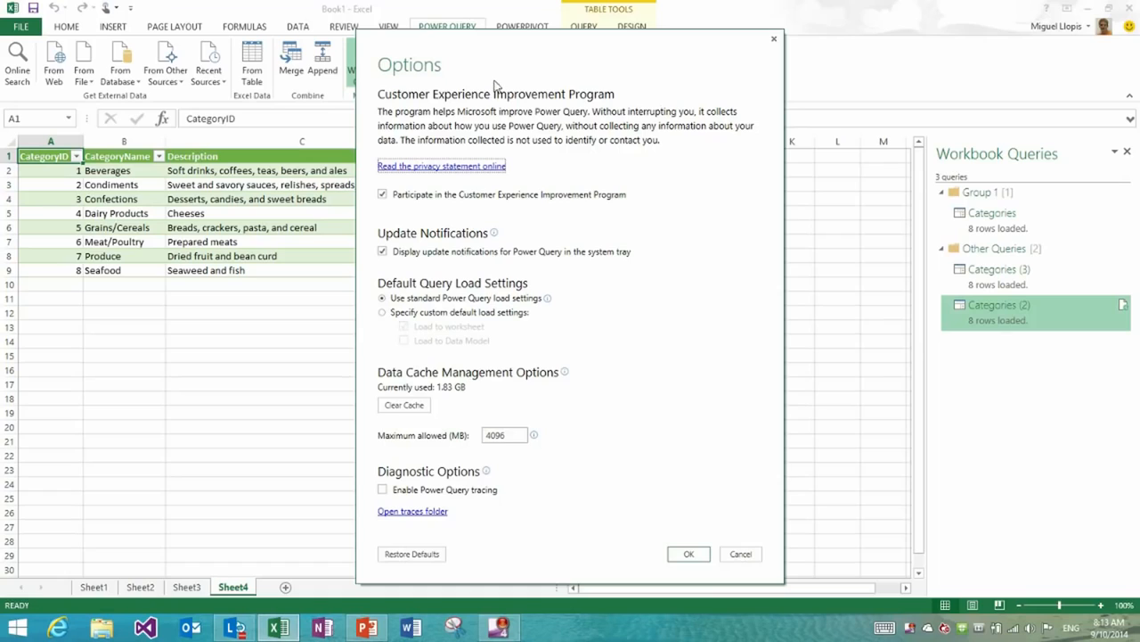
{"action": "mouse_move", "coordinate": [495, 233]}
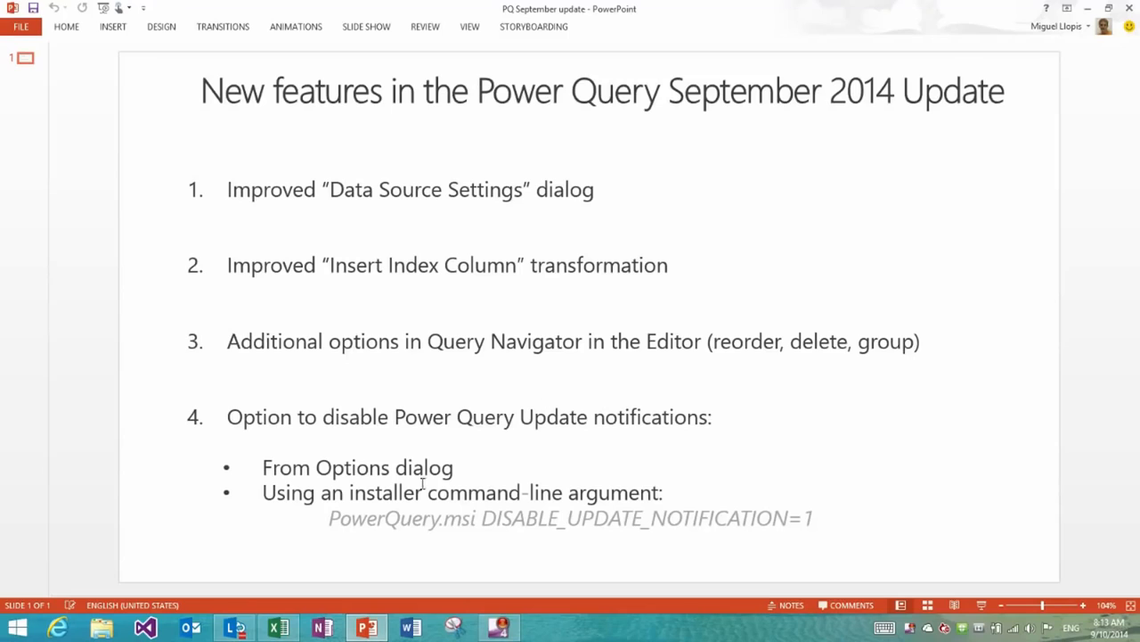
{"action": "mouse_move", "coordinate": [395, 508]}
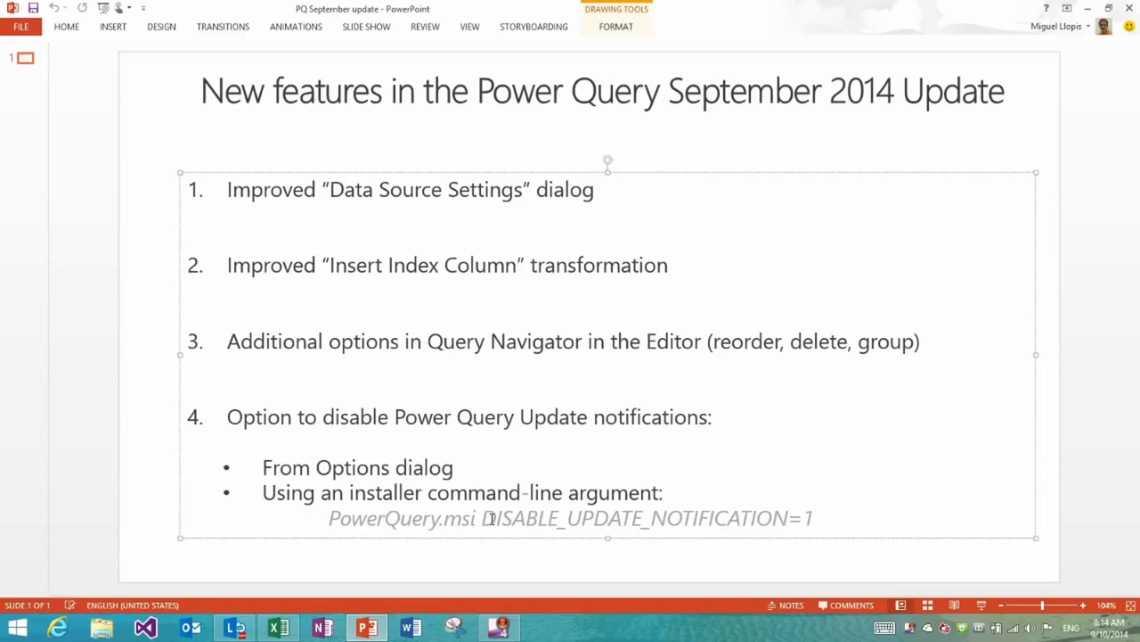
{"action": "triple_click", "coordinate": [570, 517]}
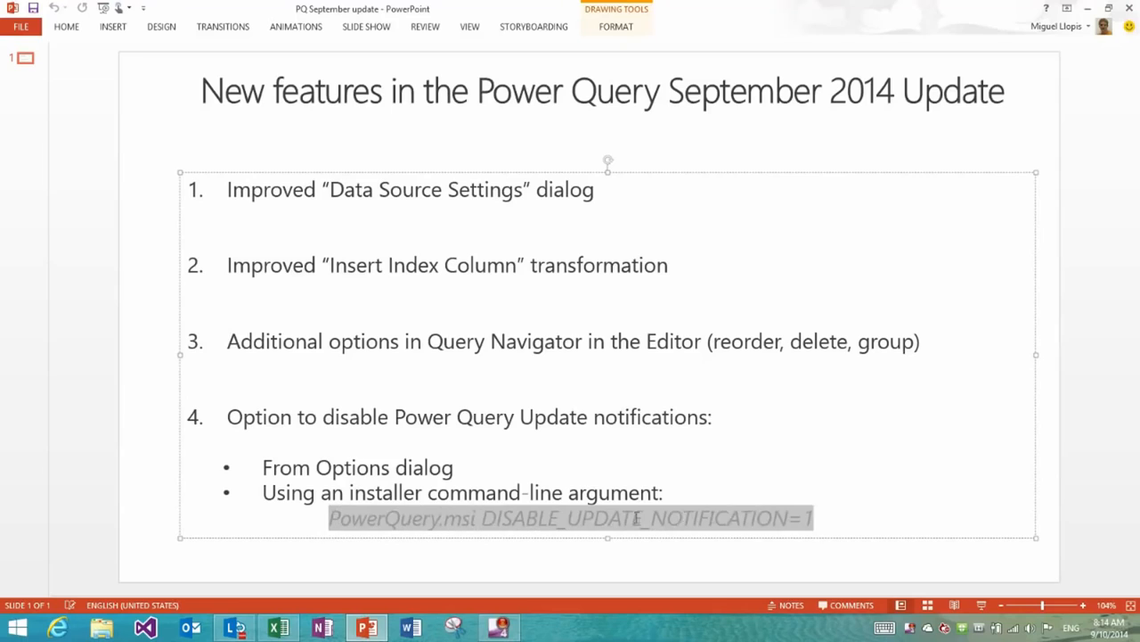
{"action": "mouse_move", "coordinate": [802, 569]}
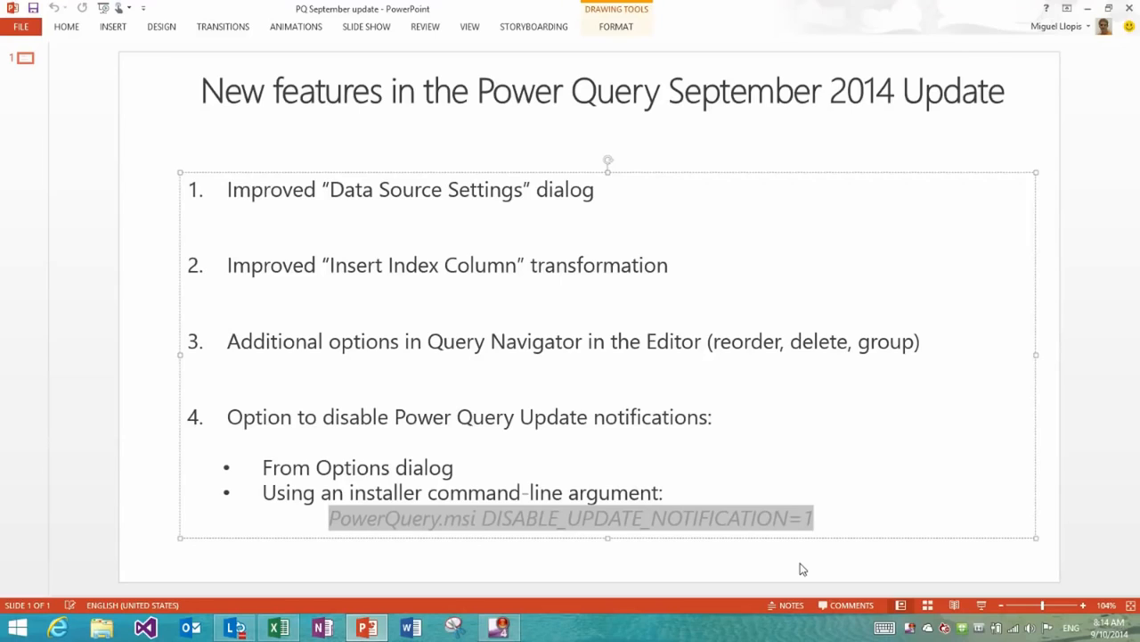
{"action": "left_click", "coordinate": [792, 563]}
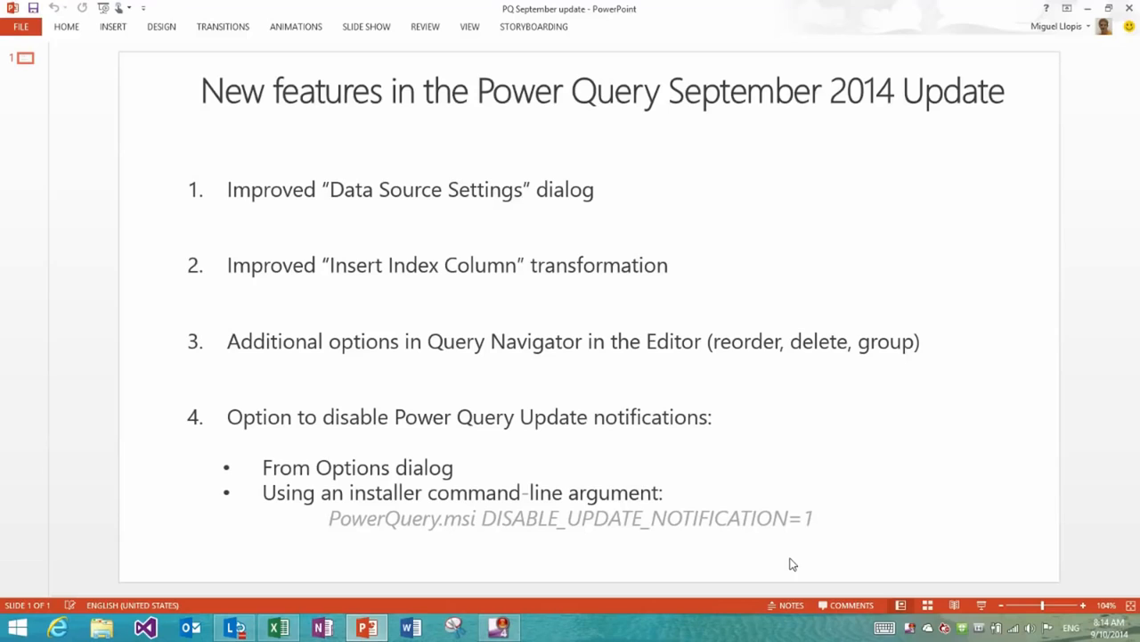
{"action": "mouse_move", "coordinate": [591, 535]}
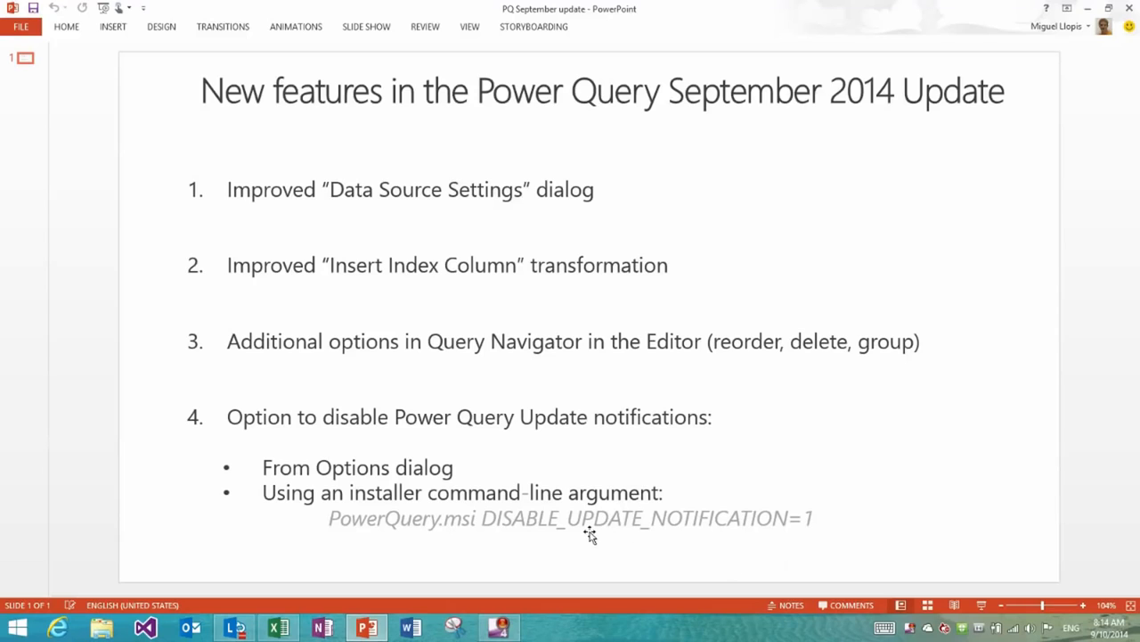